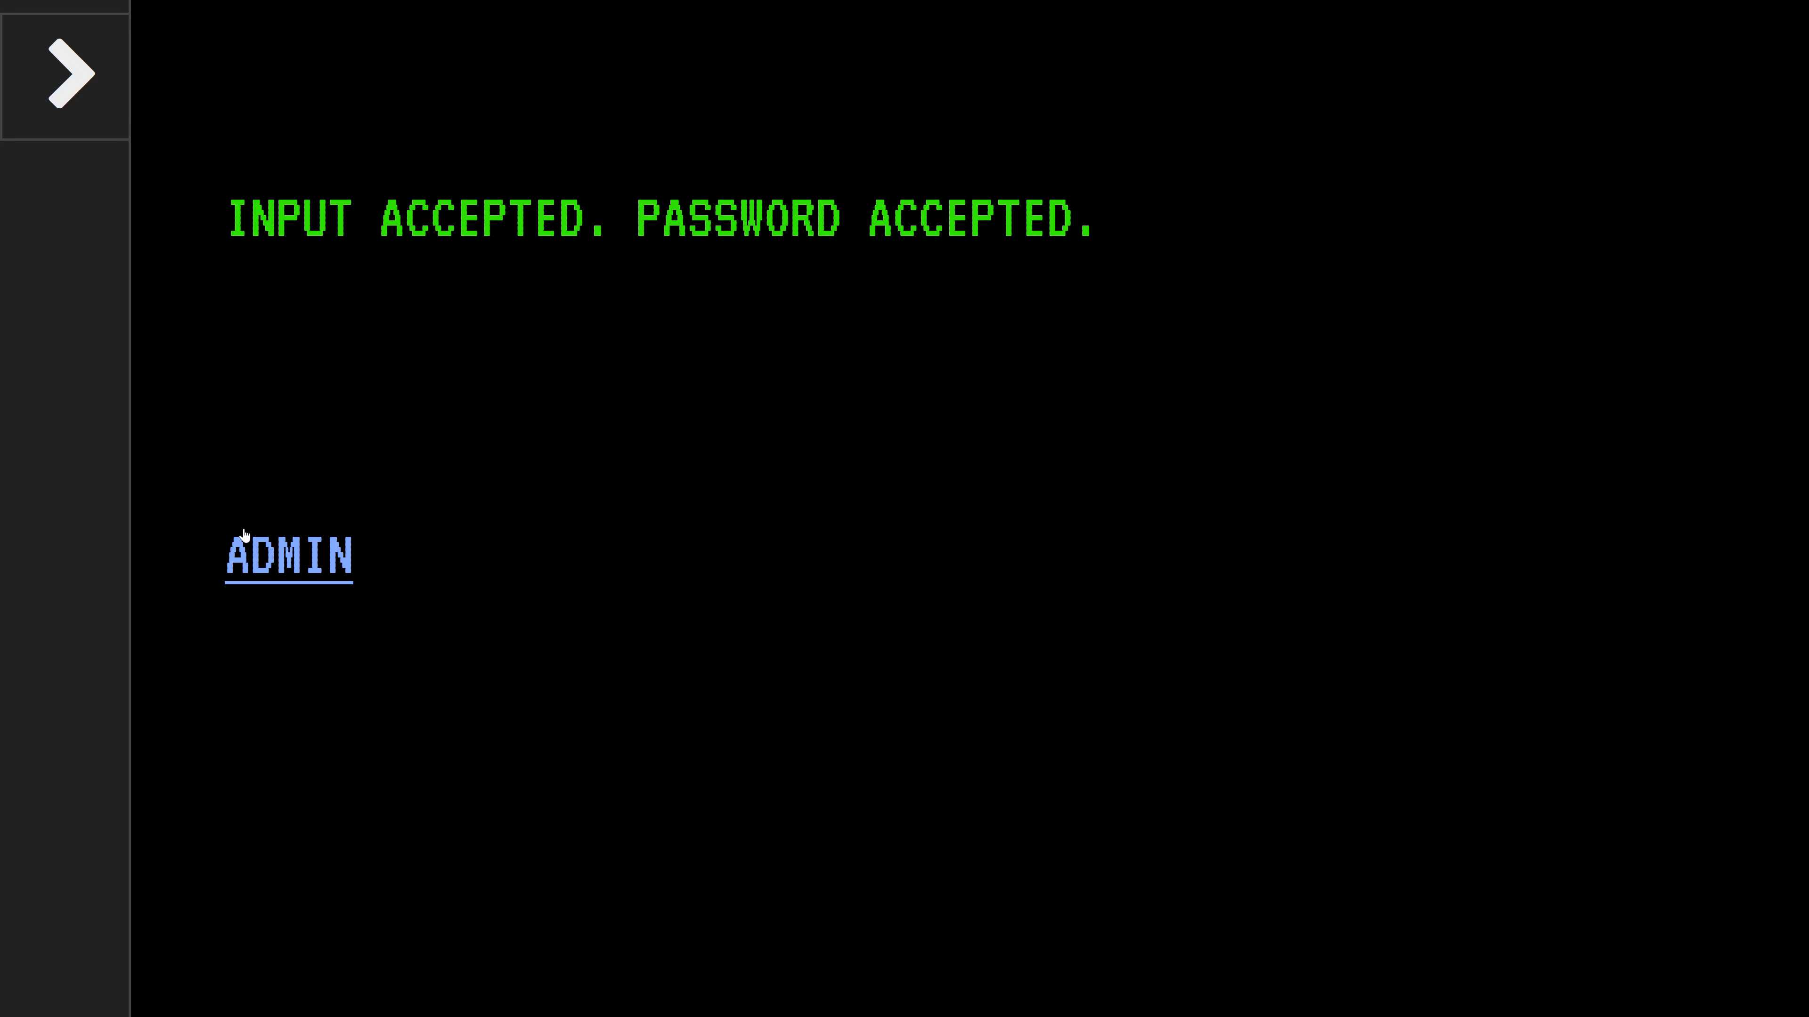
# Respond as ADMIN and let the chat with Aud type out to the plea for Audrey to answer.
pyautogui.click(286, 557)
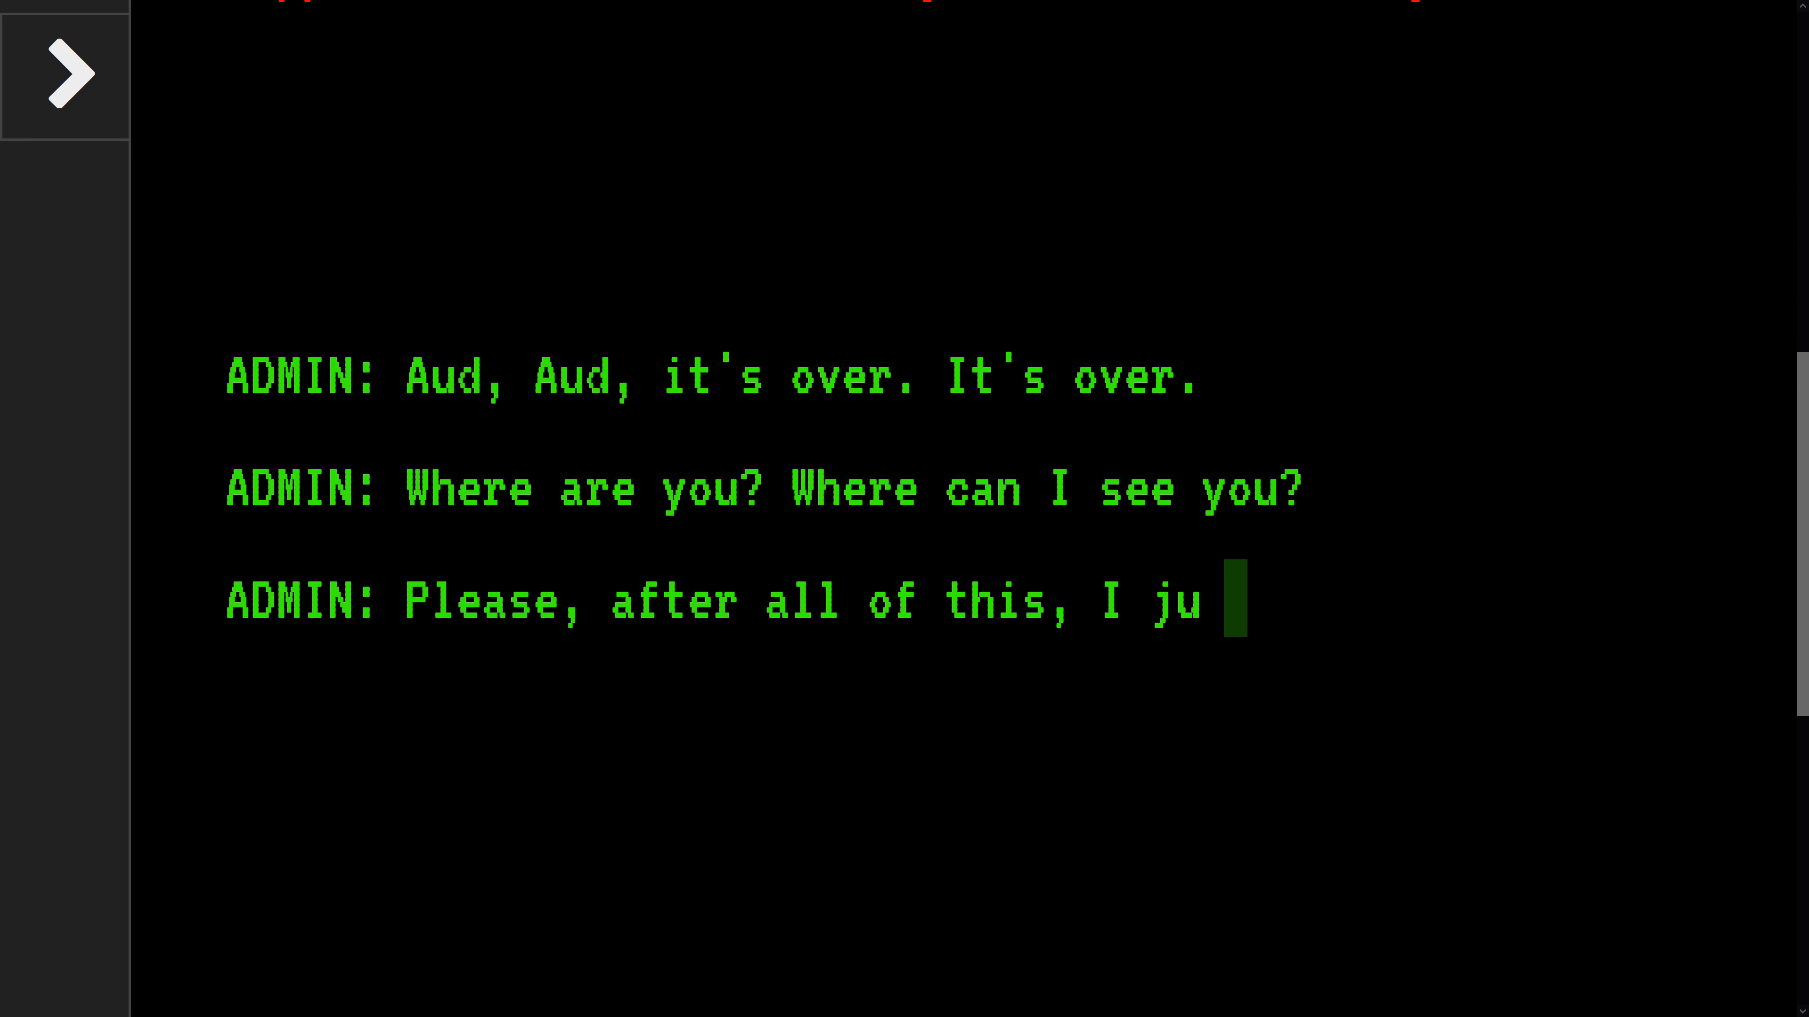
pyautogui.write('st want to be with someone alive. Please.')
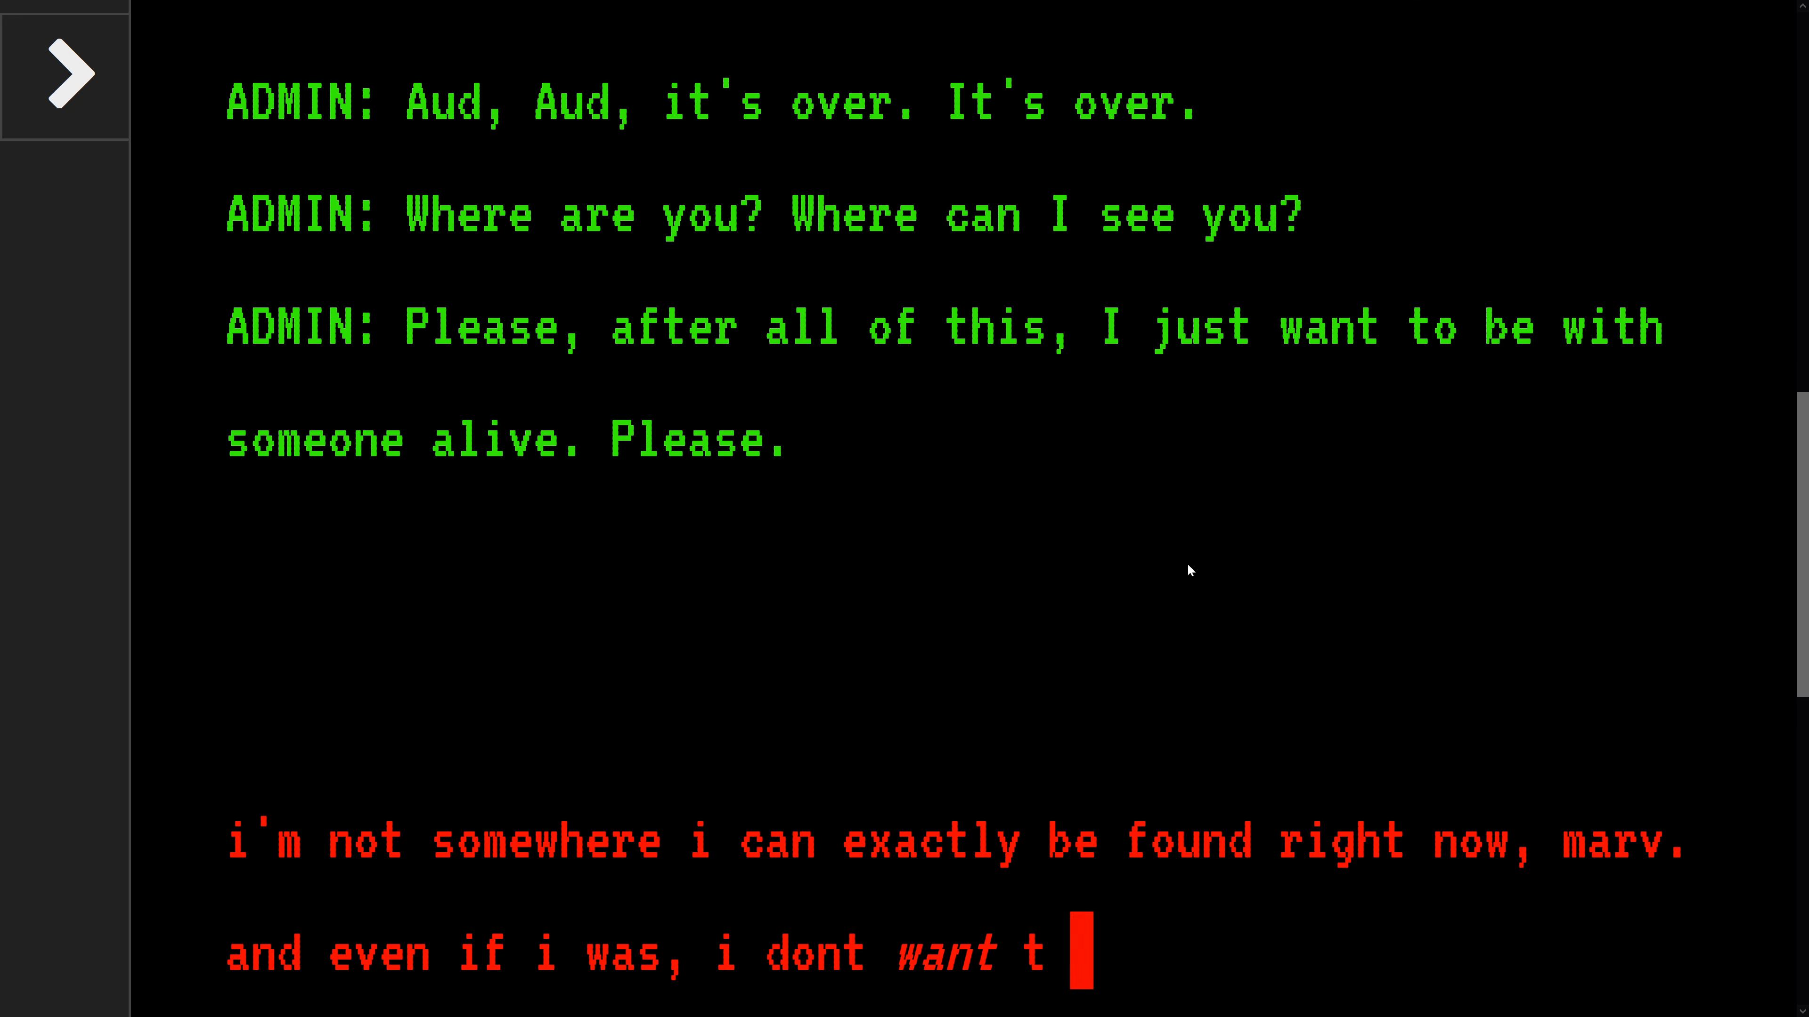
pyautogui.write('o see anyone right now.')
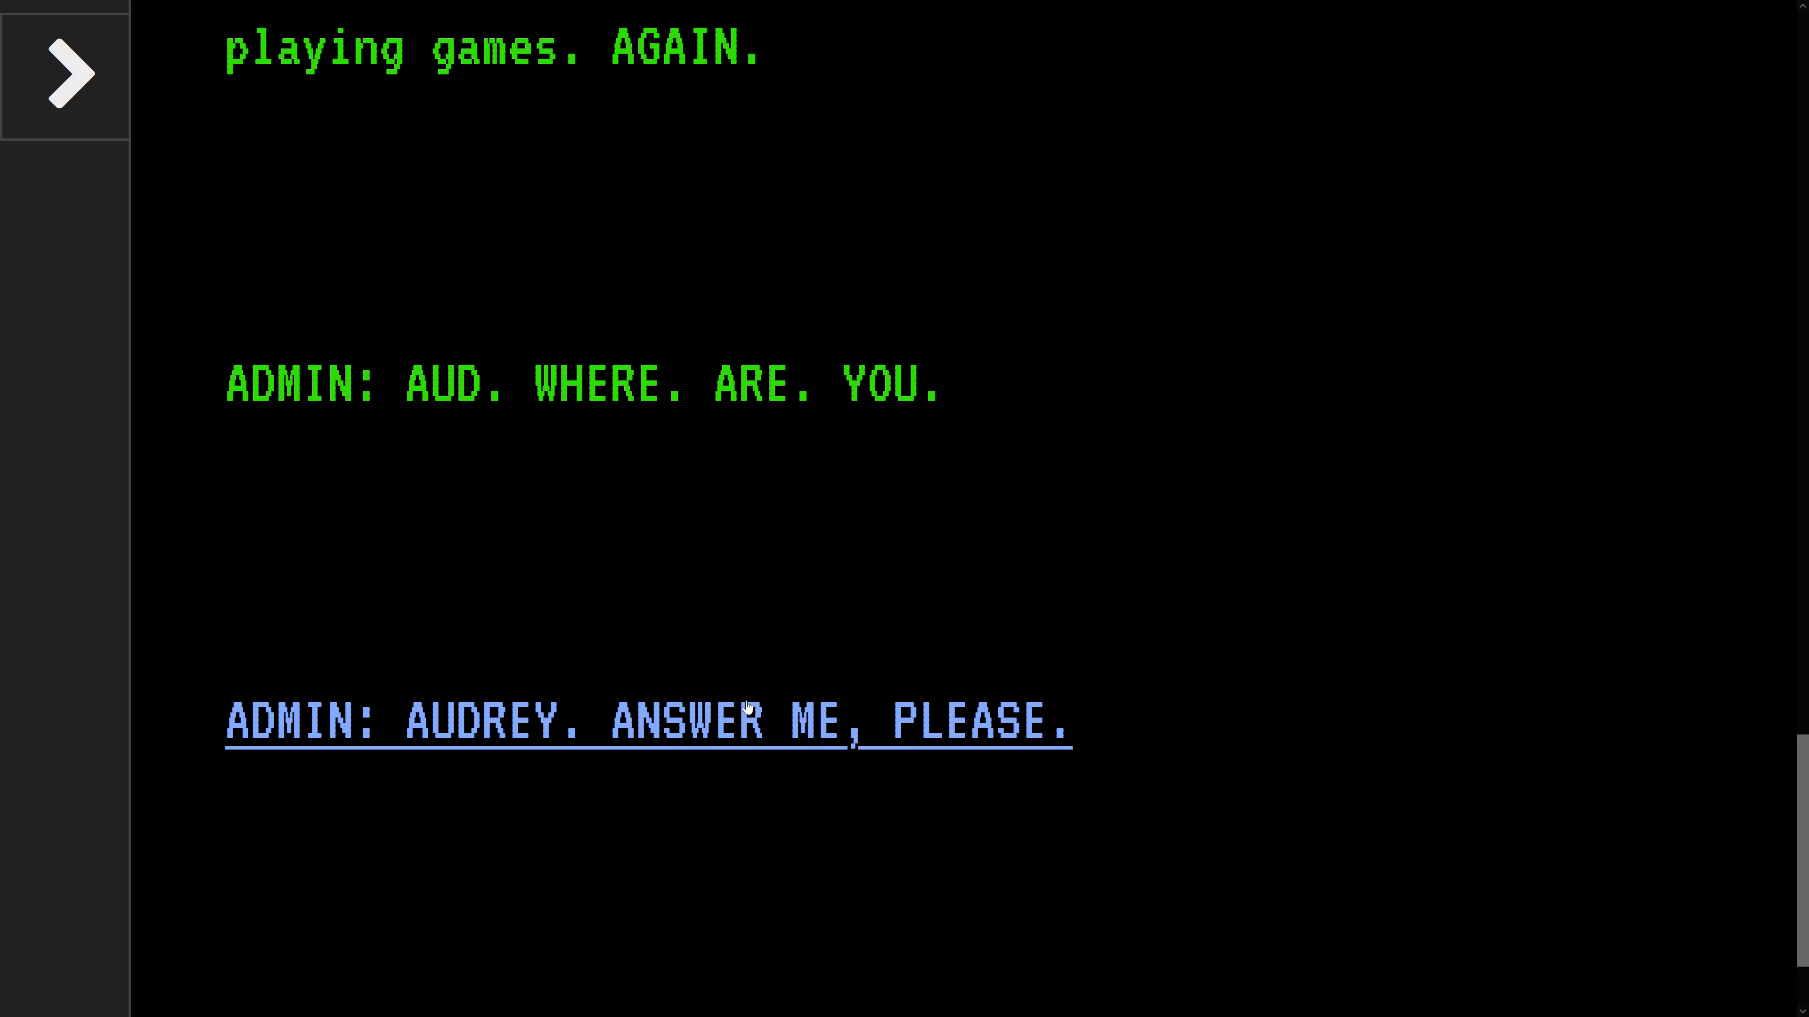
# Choose 'ADMIN: AUDREY. ANSWER ME, PLEASE.' and read Audrey's reply about the bomb information.
pyautogui.doubleClick(292, 384)
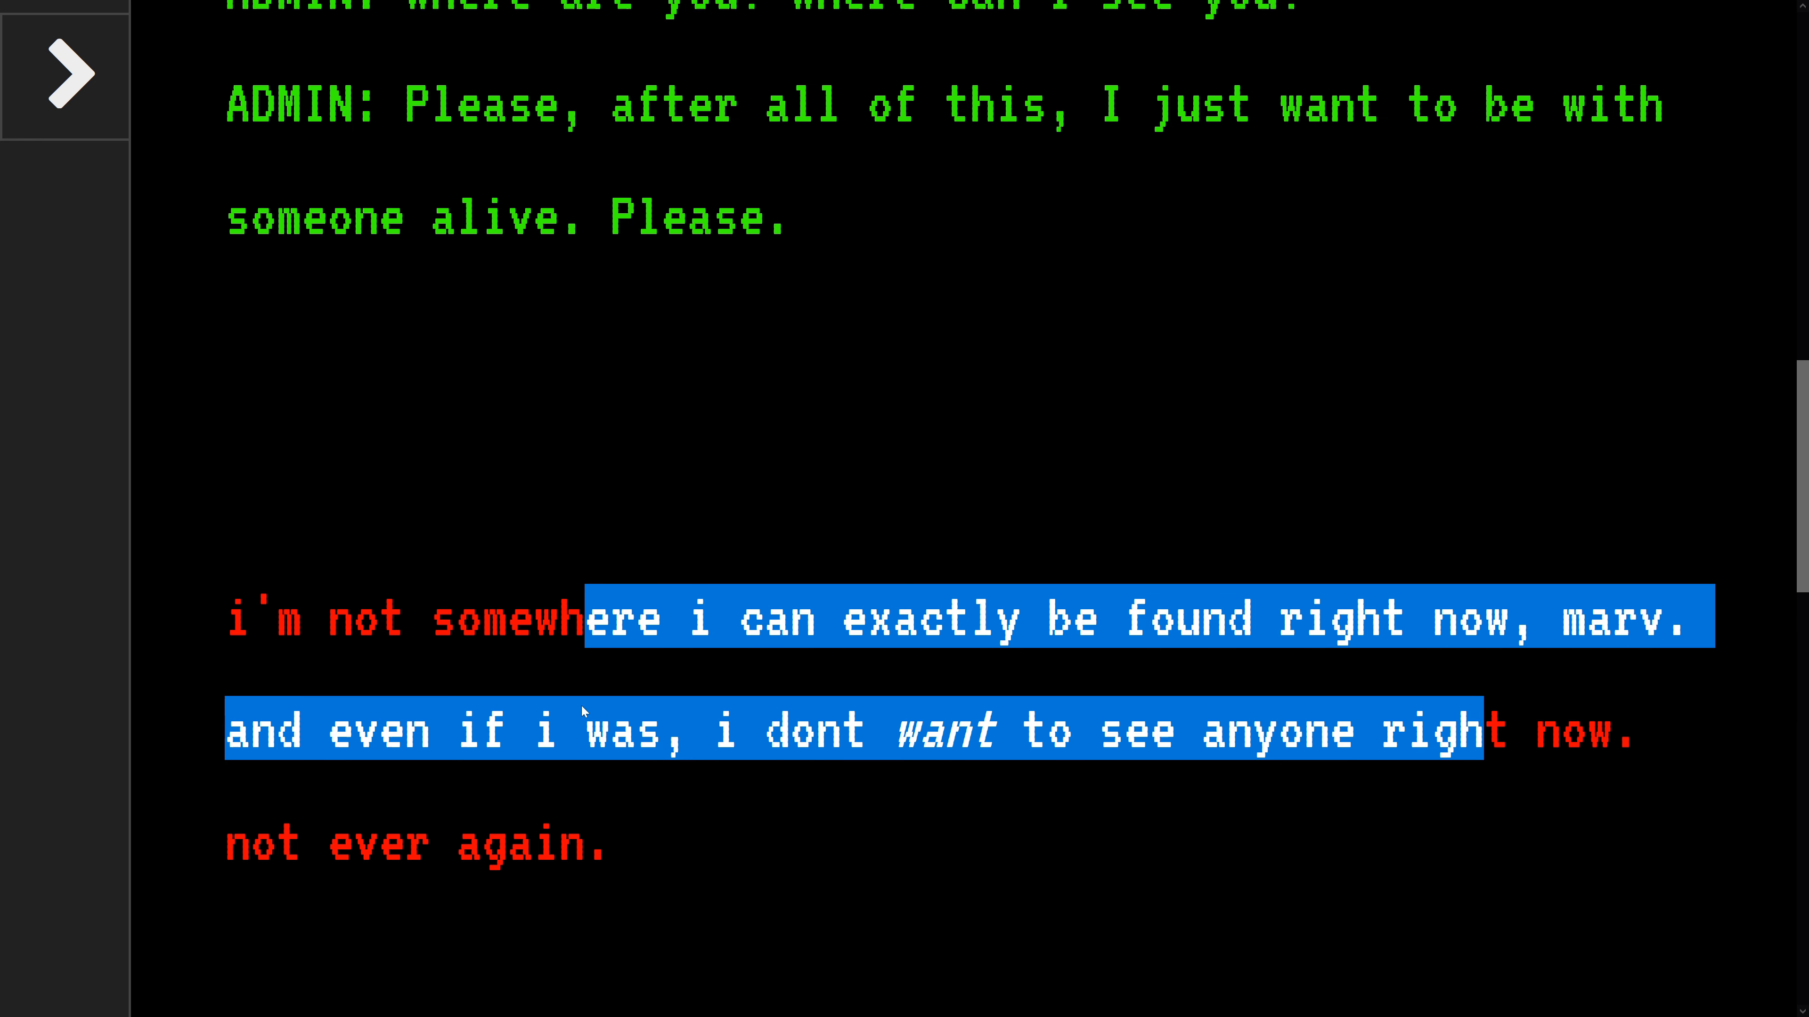
pyautogui.scroll(-3)
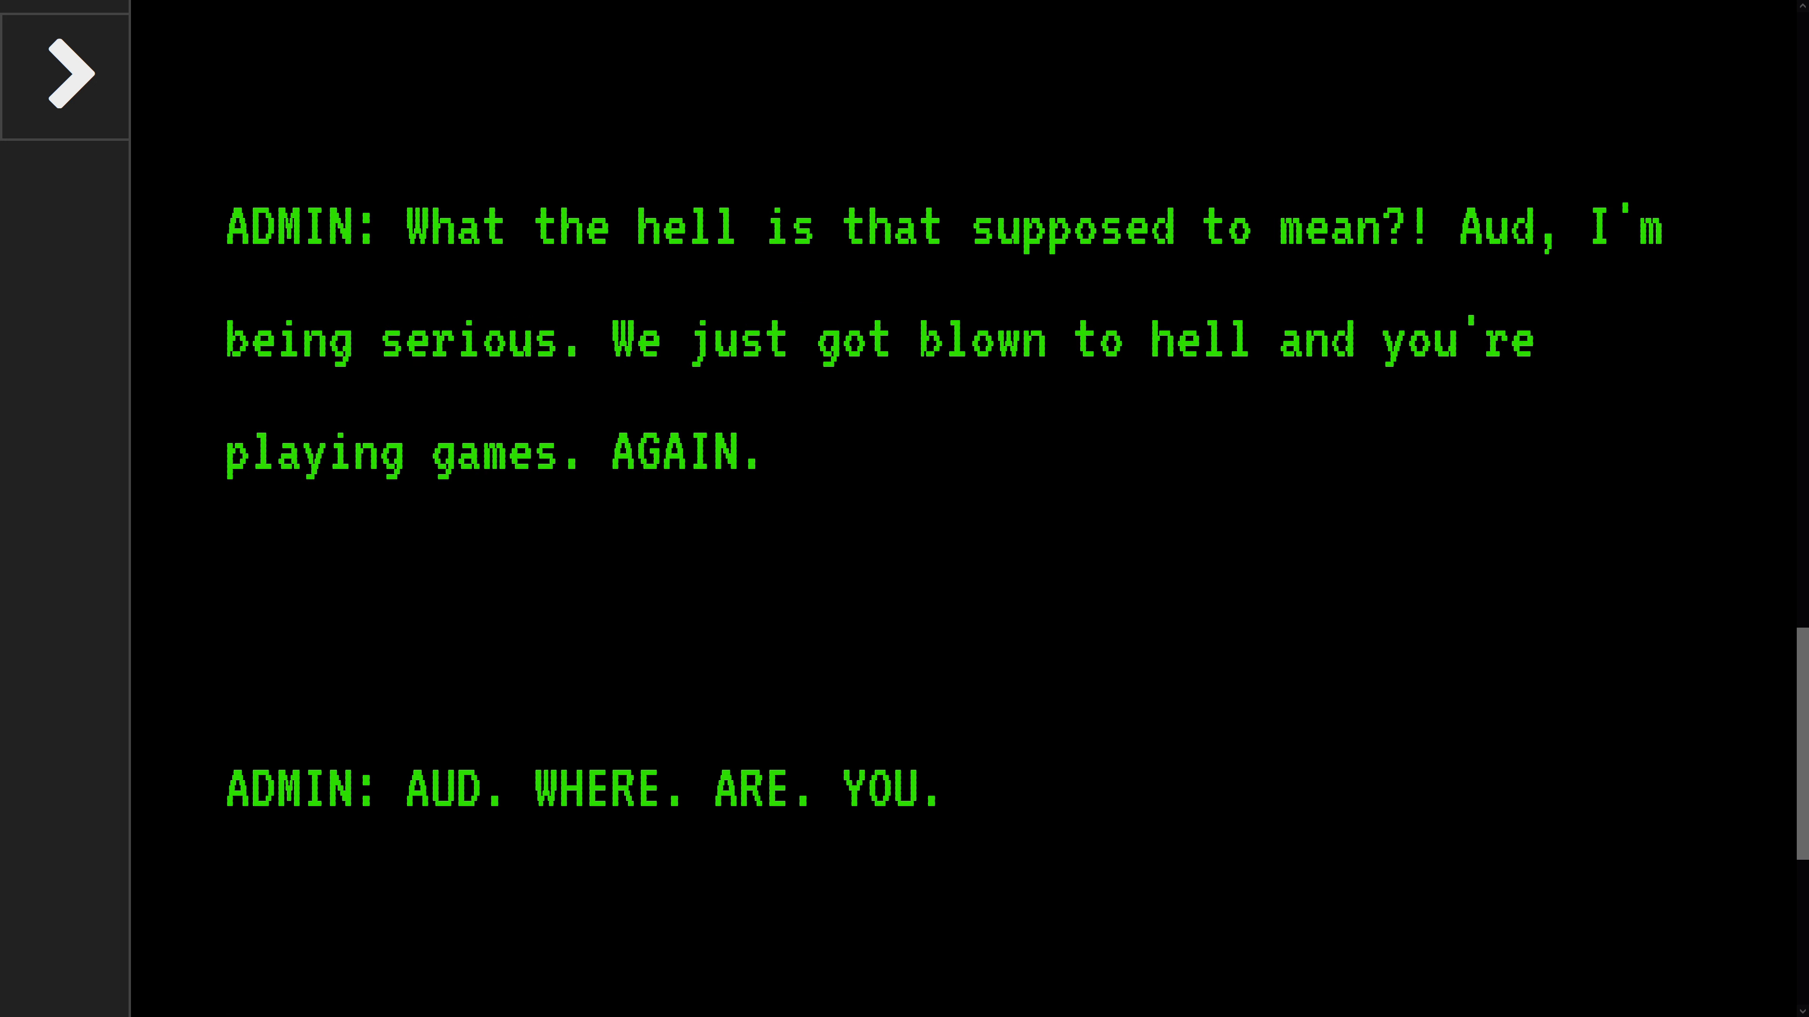
pyautogui.moveTo(842, 226); pyautogui.dragTo(1136, 340)
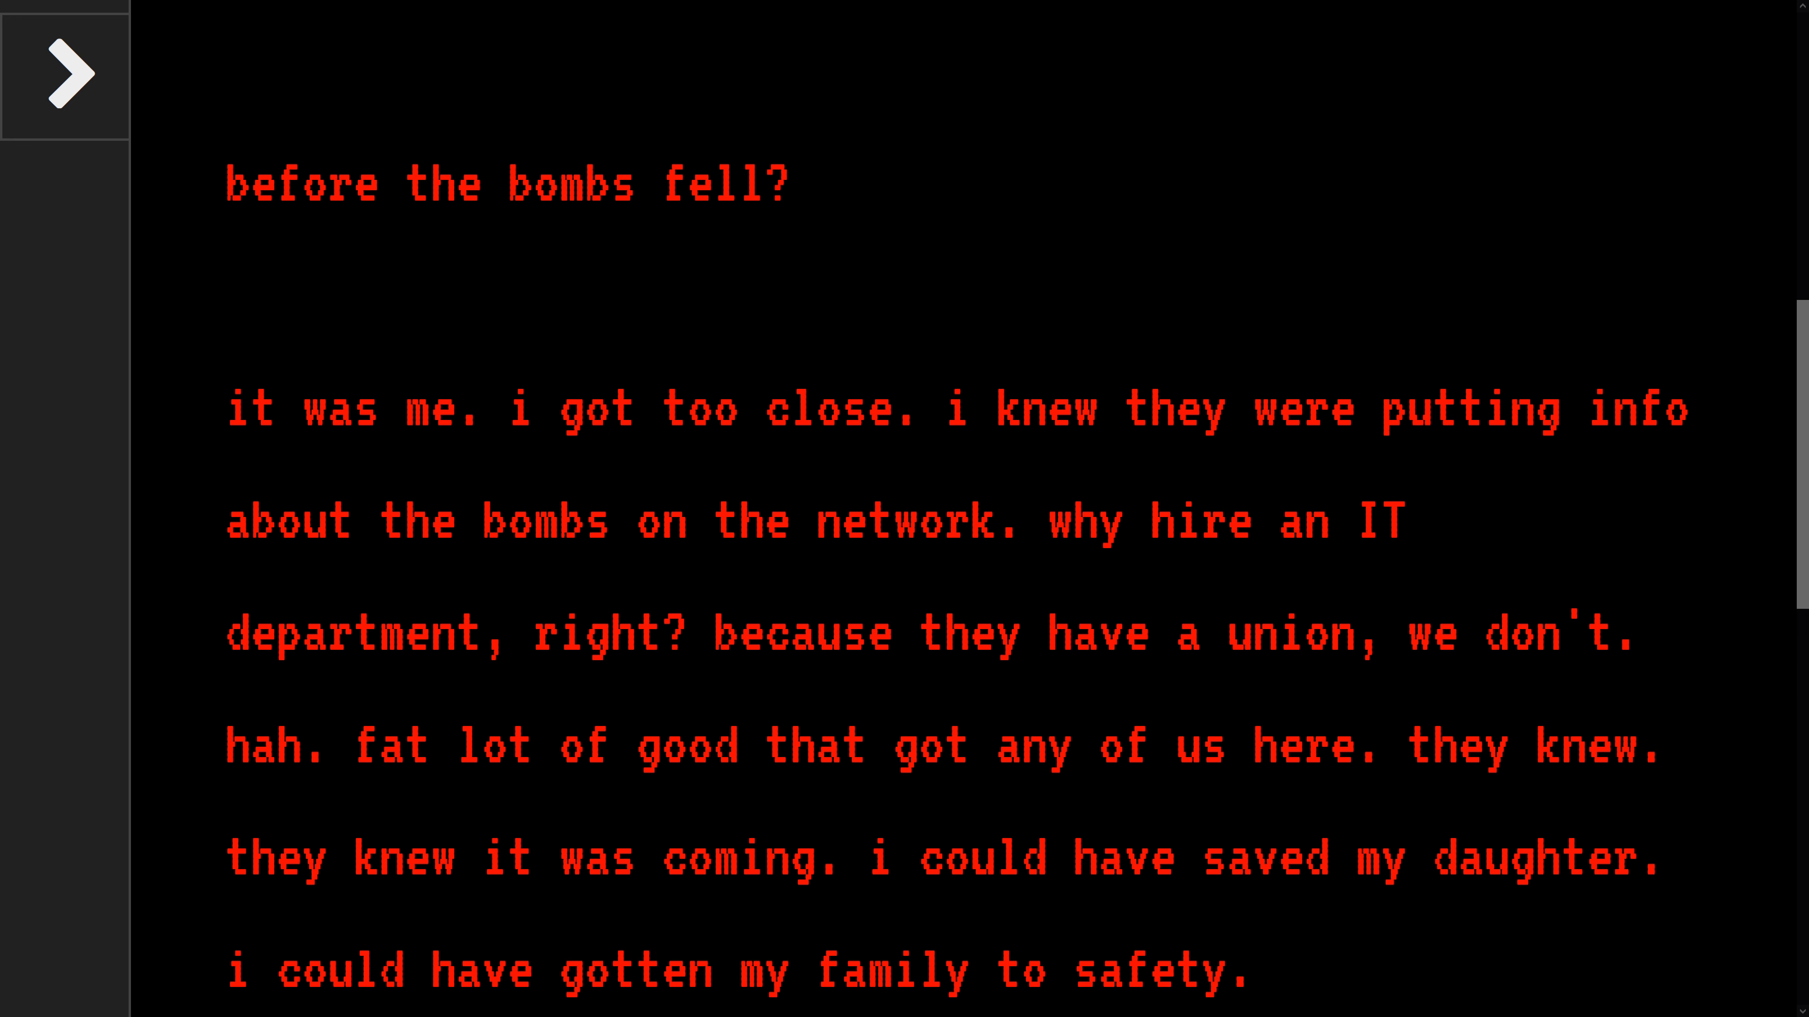
# Read Audrey's red confession about the bombs and continue to her plea not to be left alone.
pyautogui.scroll(-3)
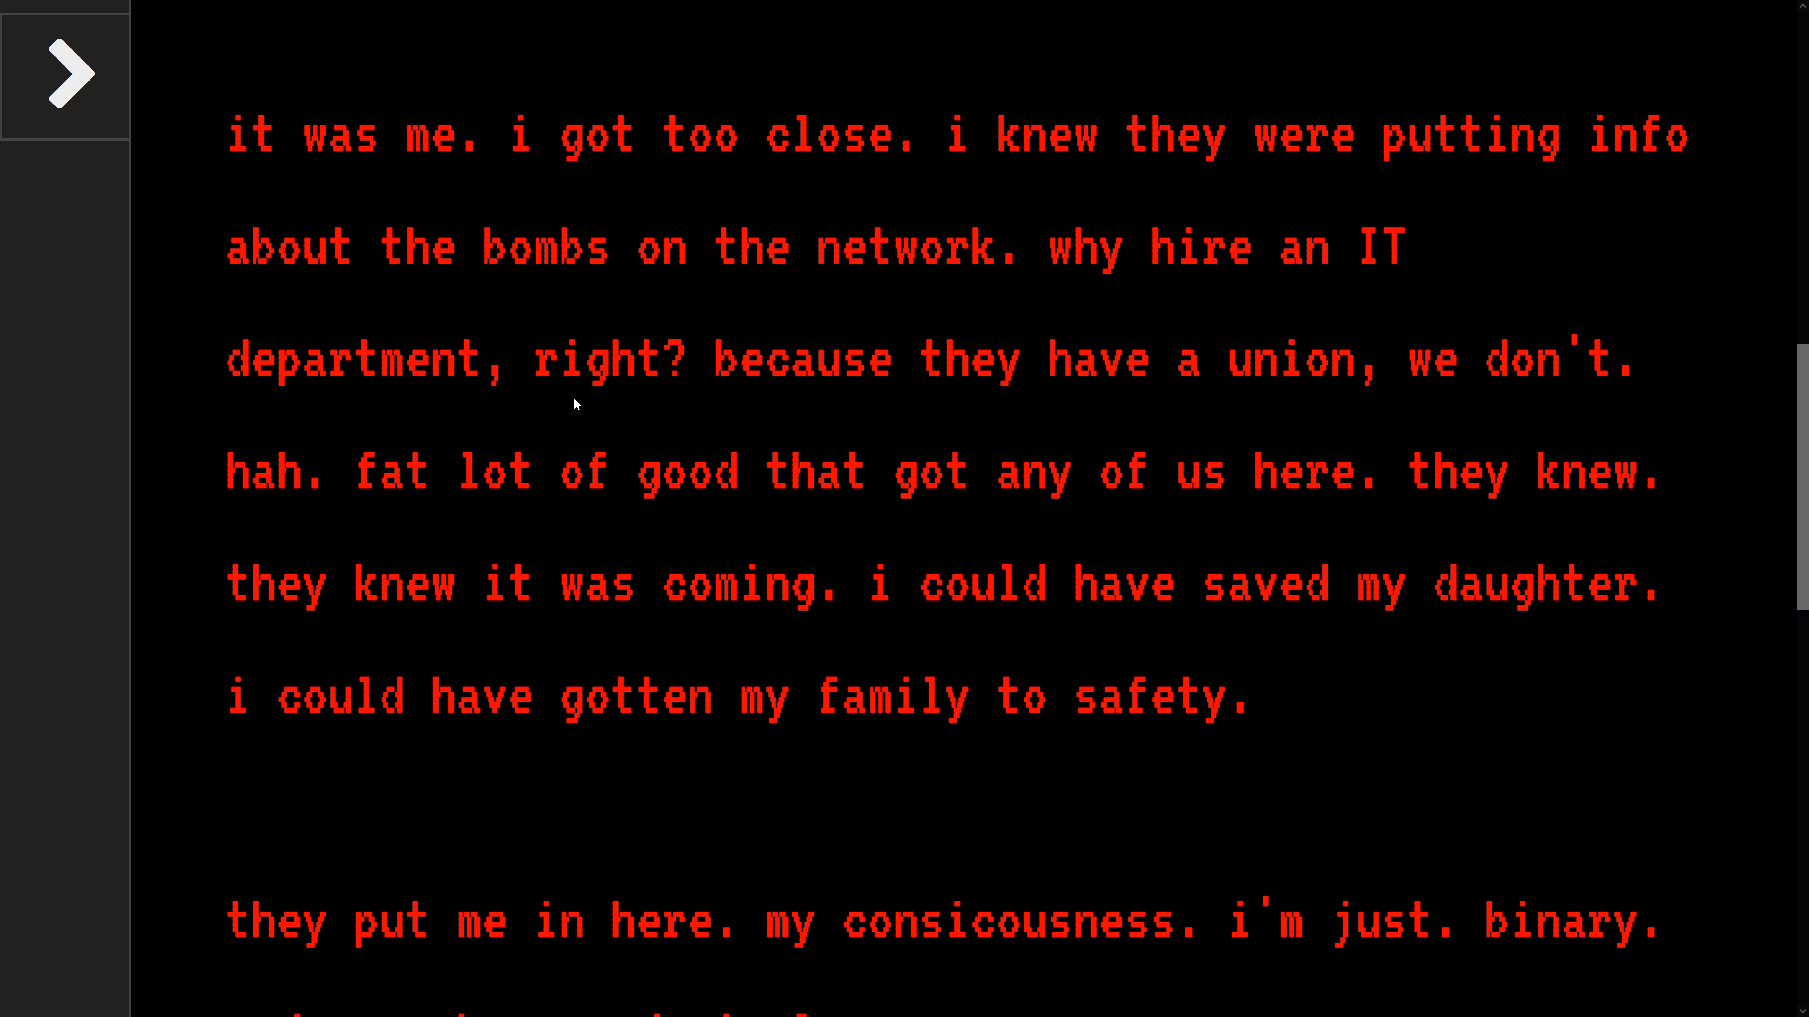
pyautogui.moveTo(620, 539)
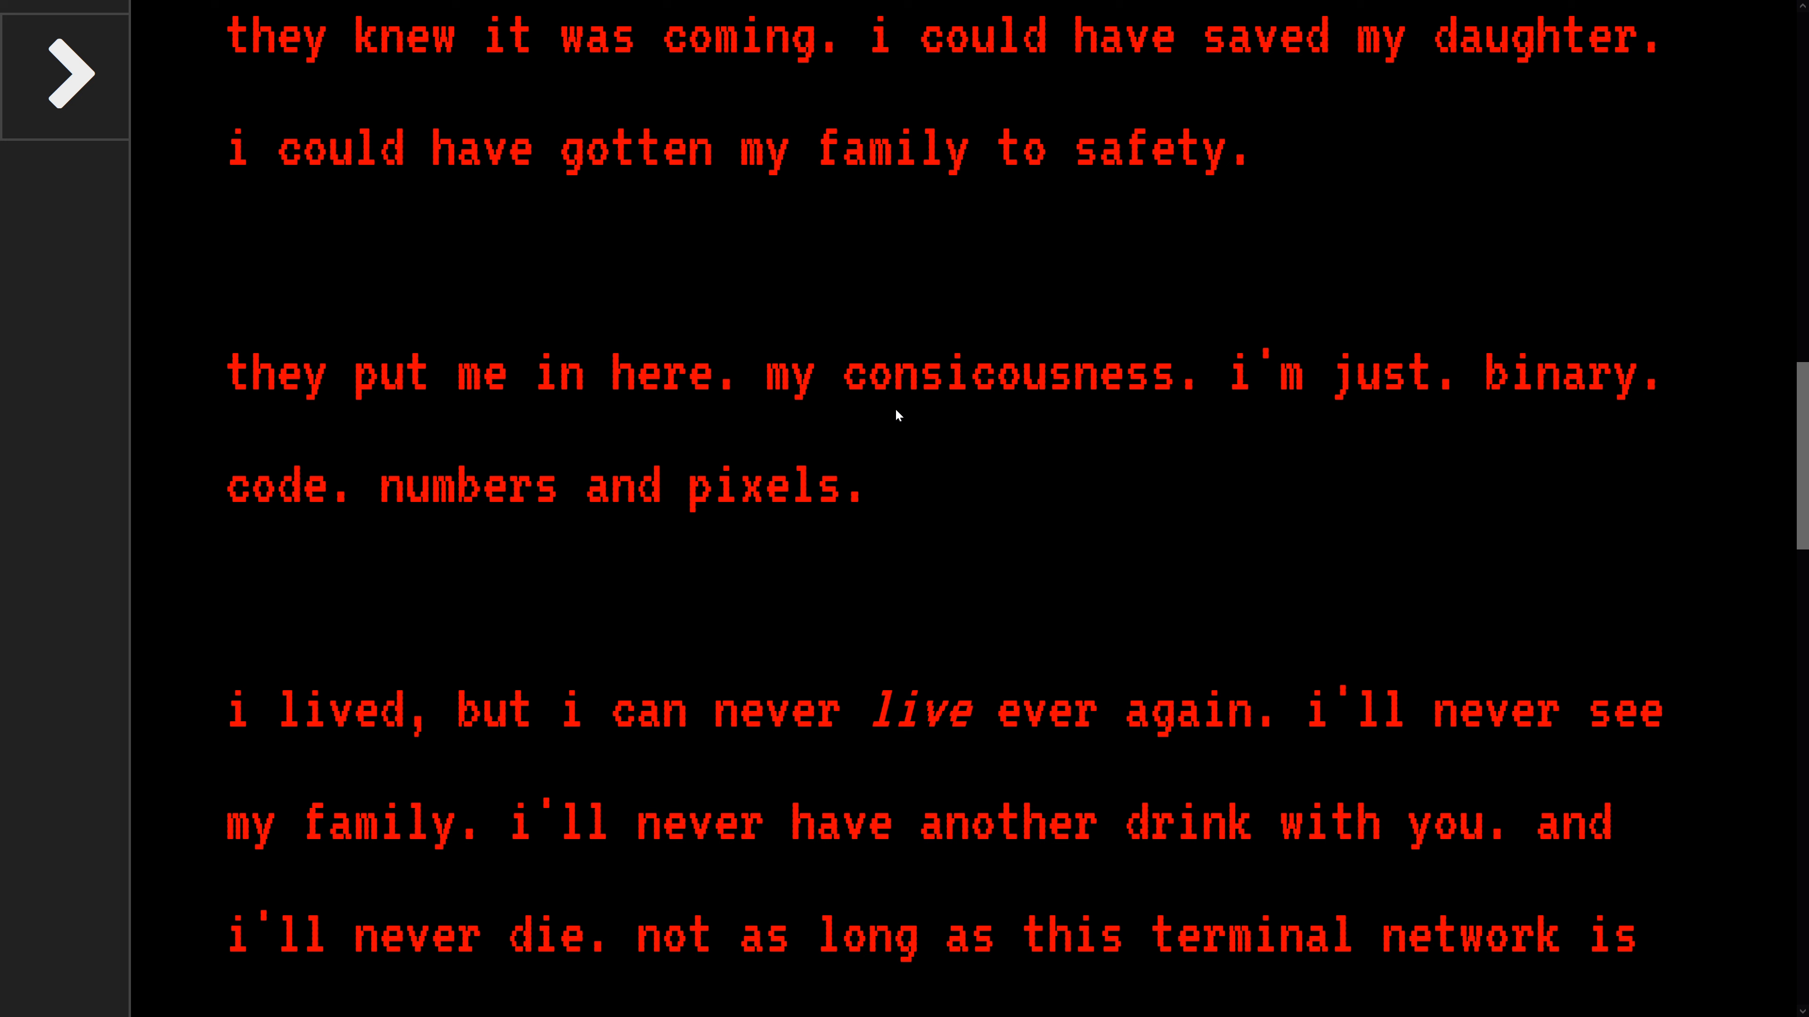
pyautogui.scroll(-3)
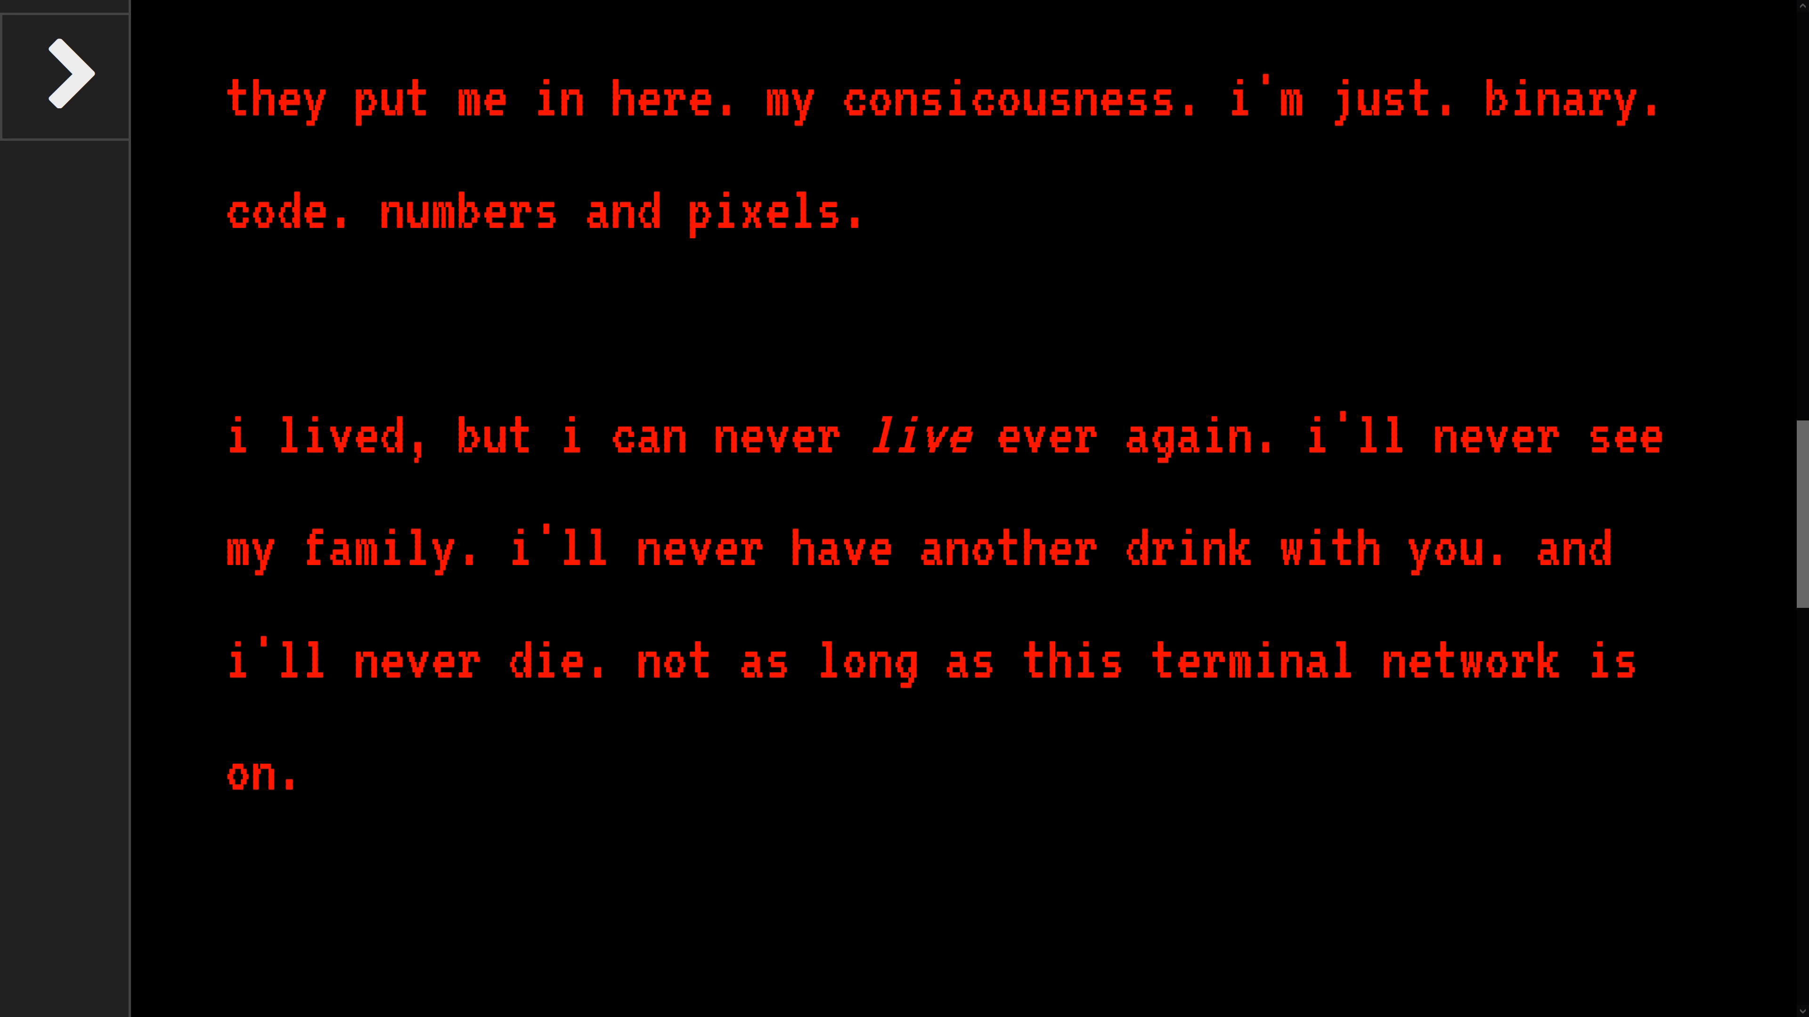
pyautogui.moveTo(693, 507)
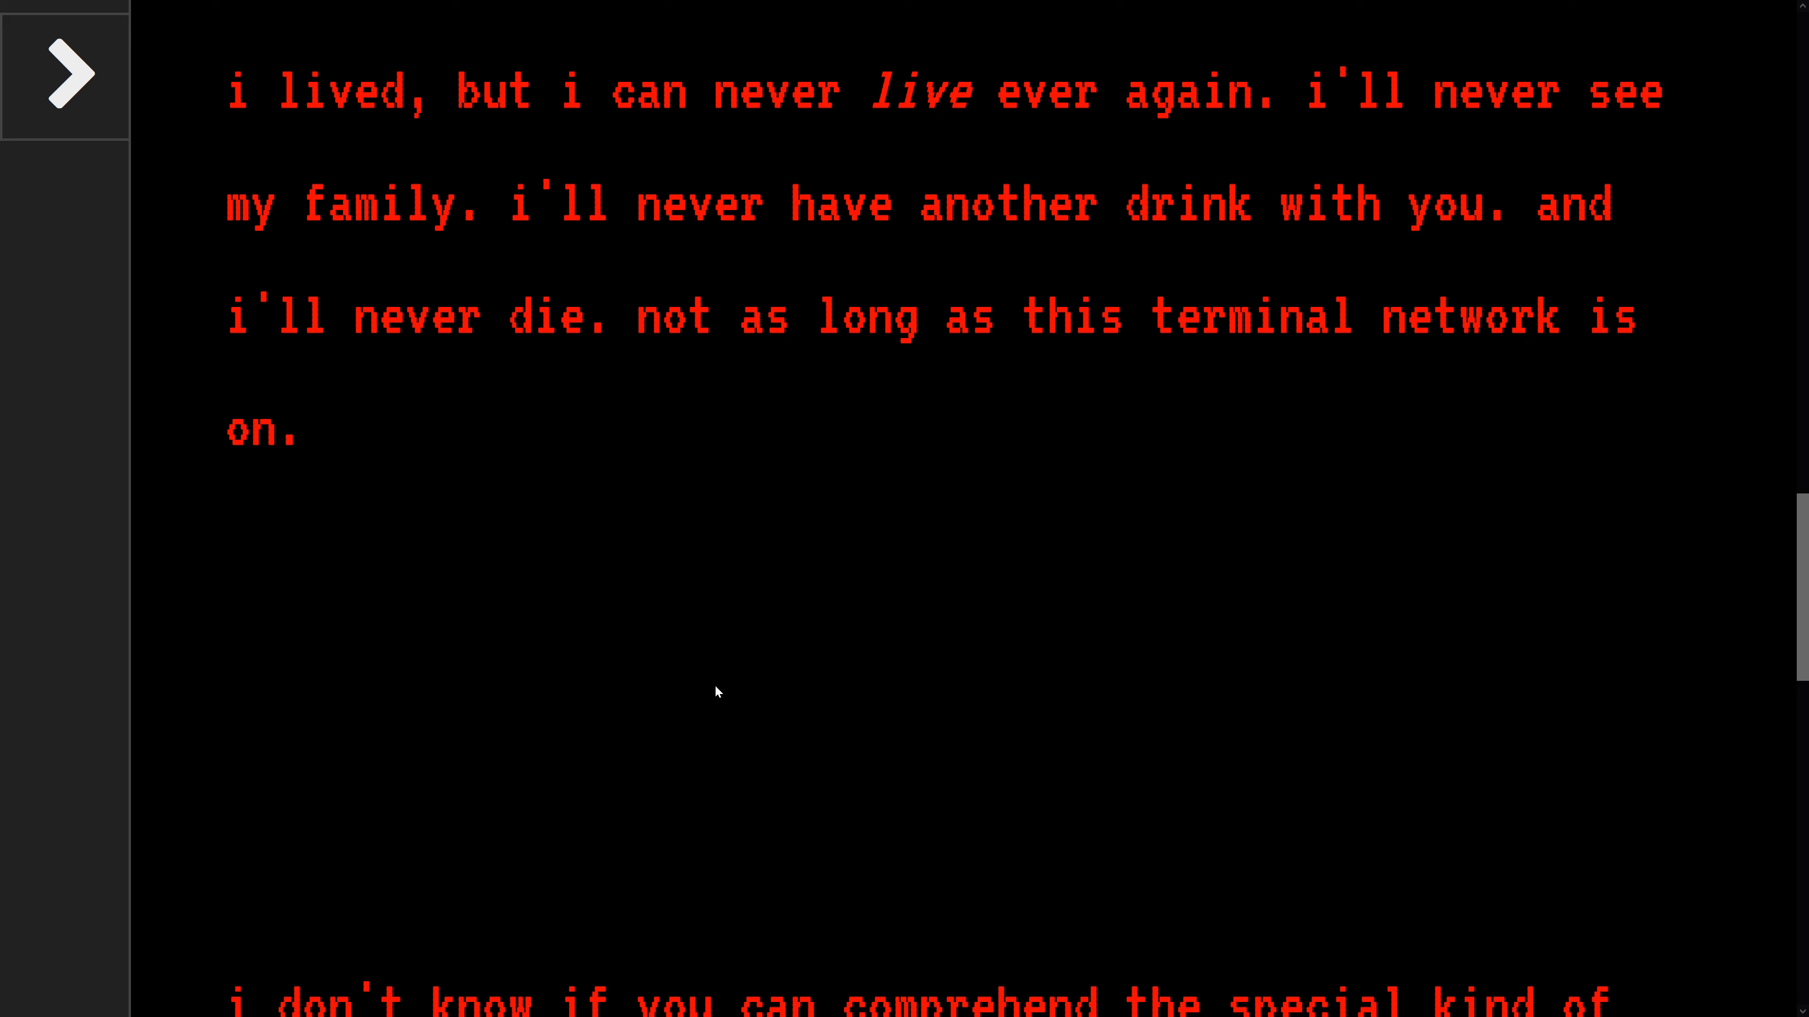
pyautogui.scroll(-3)
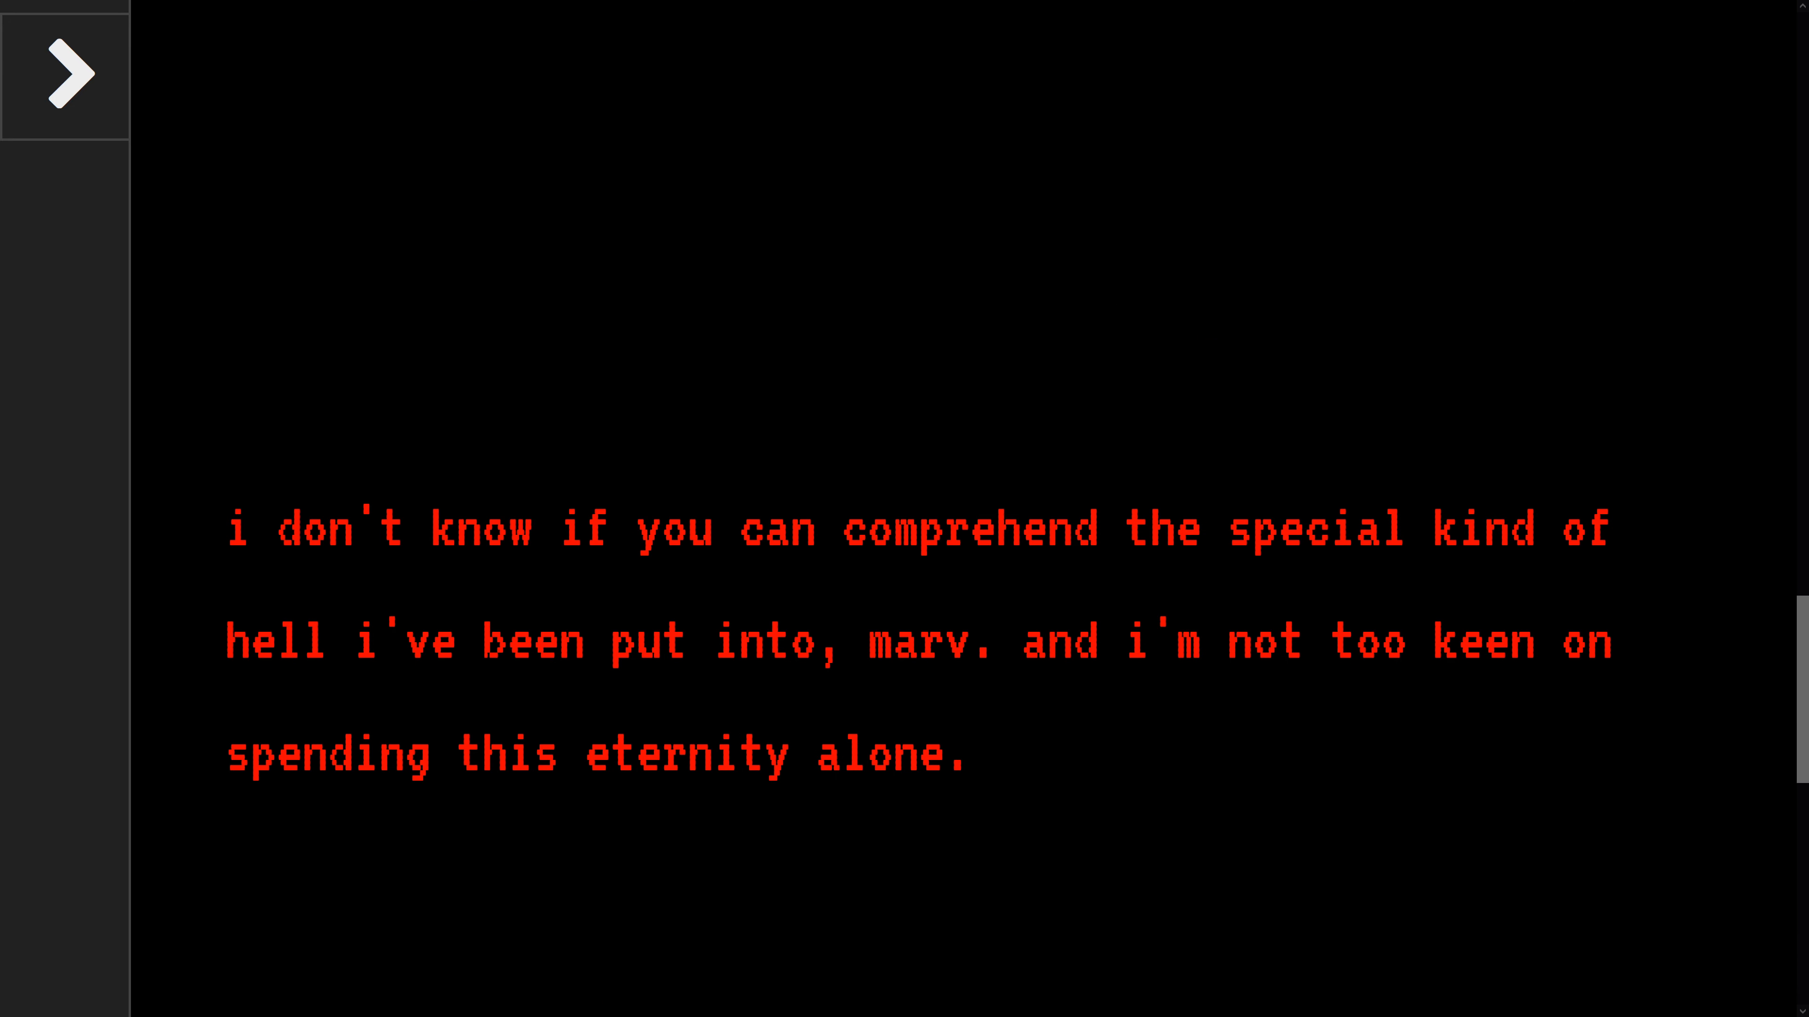
pyautogui.click(65, 73)
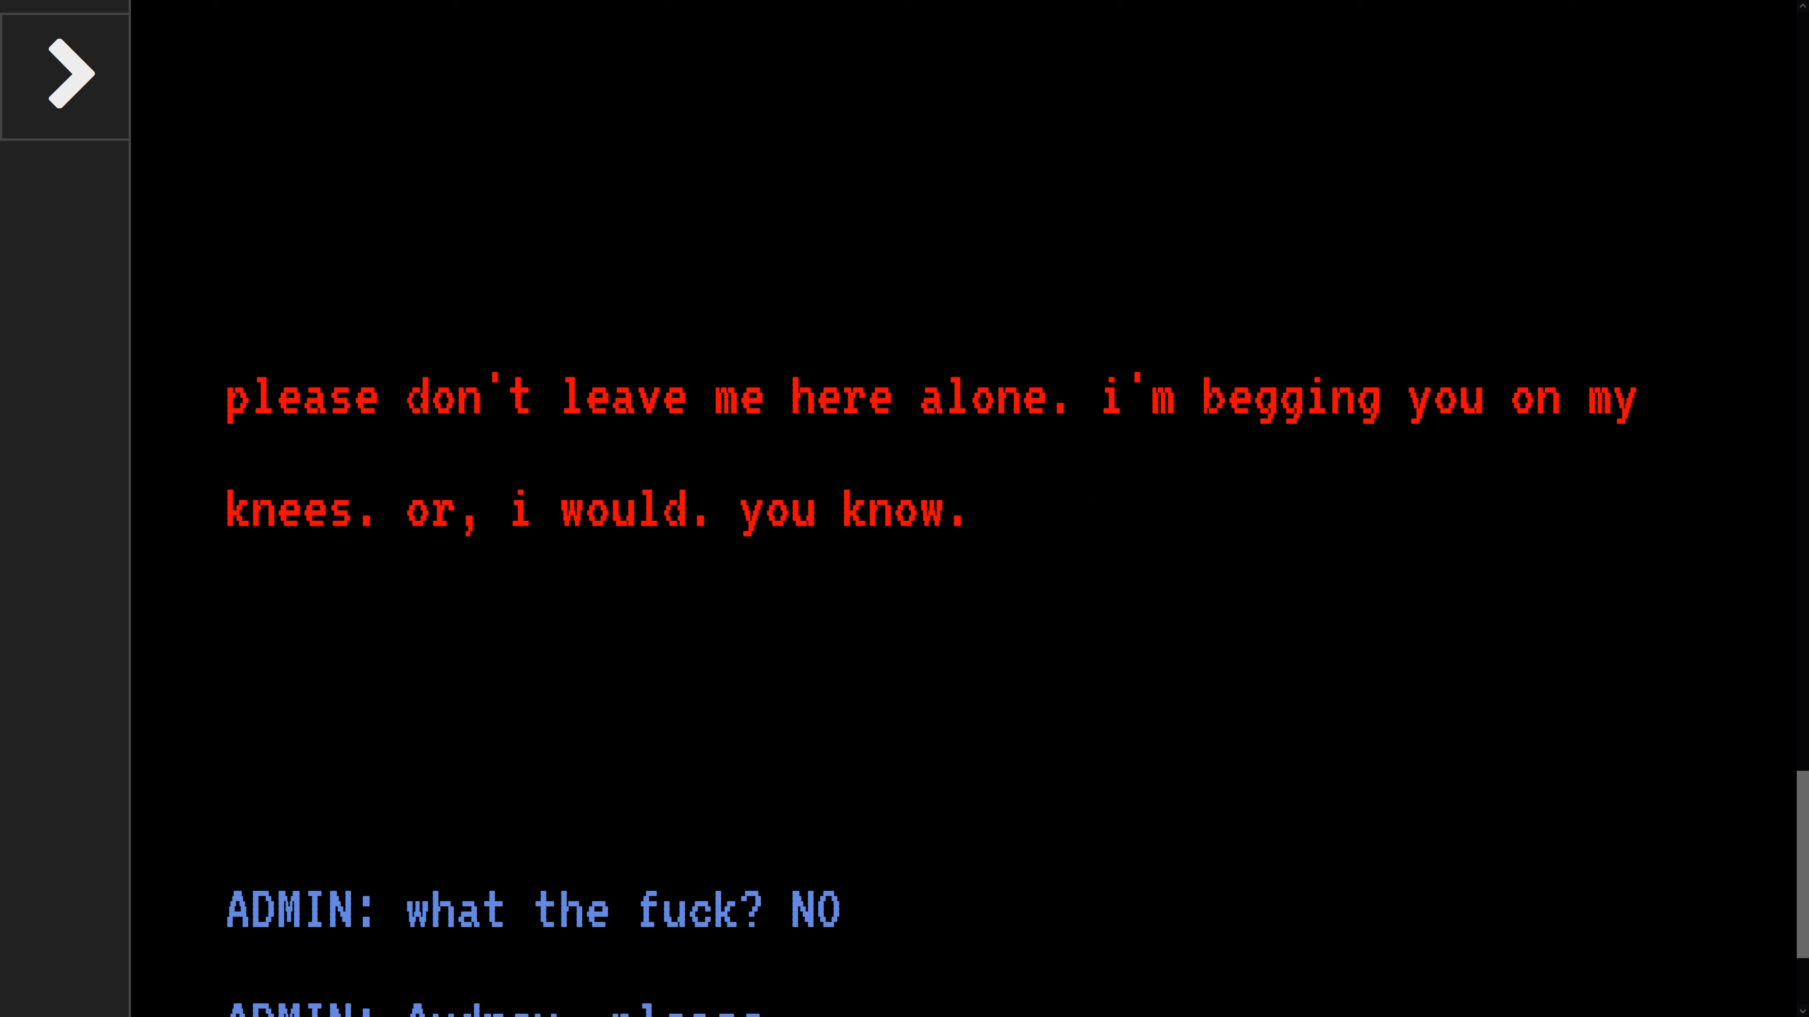
pyautogui.moveTo(534, 557)
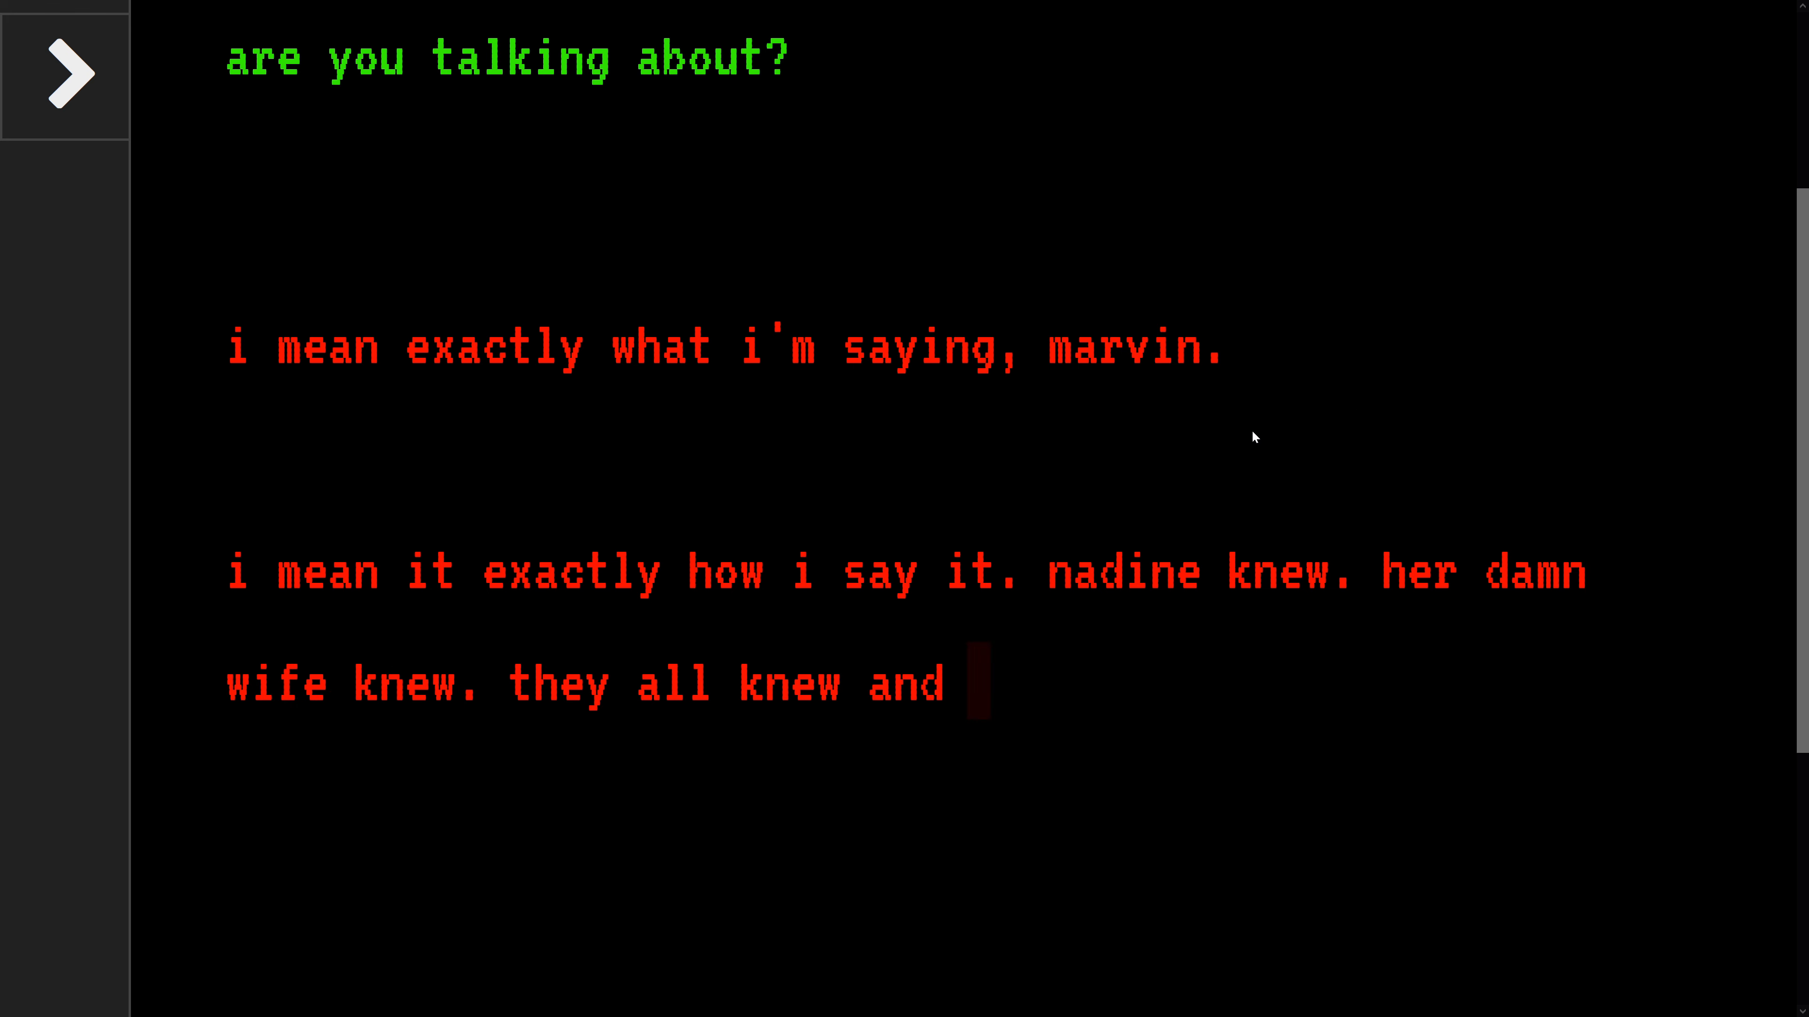
# Follow Audrey's passage about Nadine's lie until the RUN COMMAND and SHUT DOWN choices appear.
pyautogui.write('they lied to us. they lied to every person here except each other. they only cared about themselves. im still shocked you managed to live.')
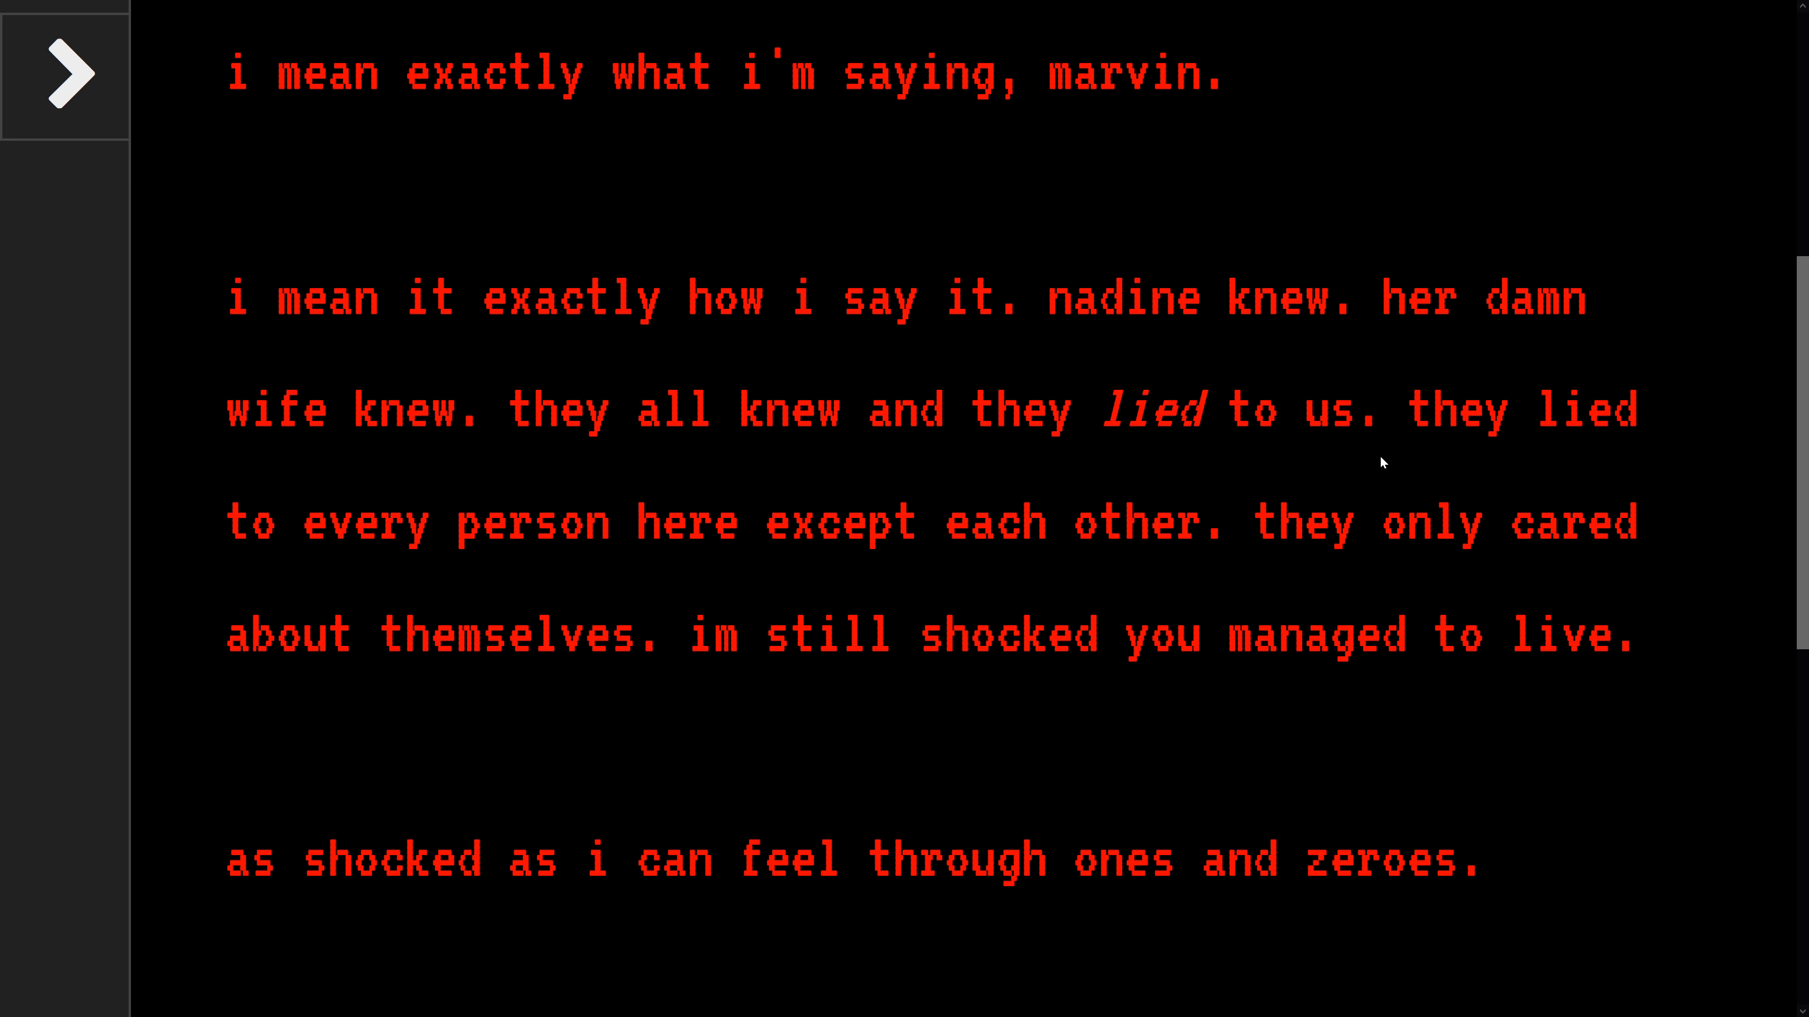
pyautogui.moveTo(931, 573)
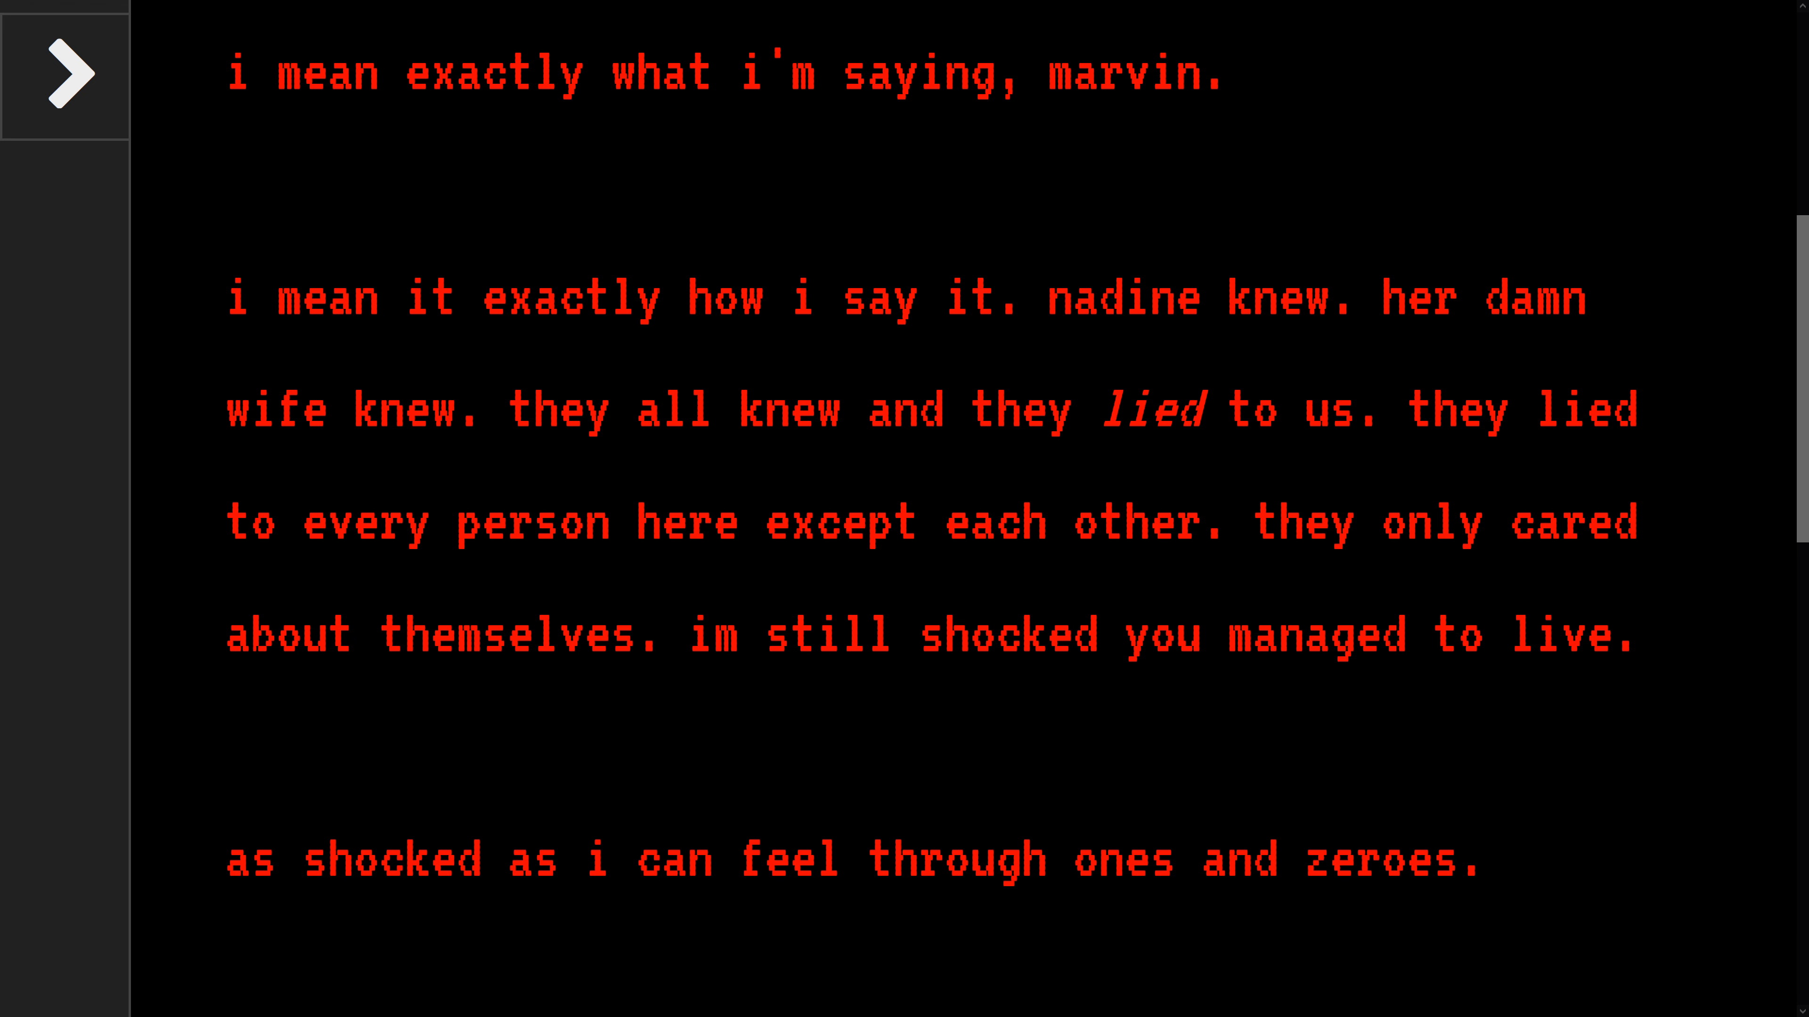
pyautogui.scroll(-3)
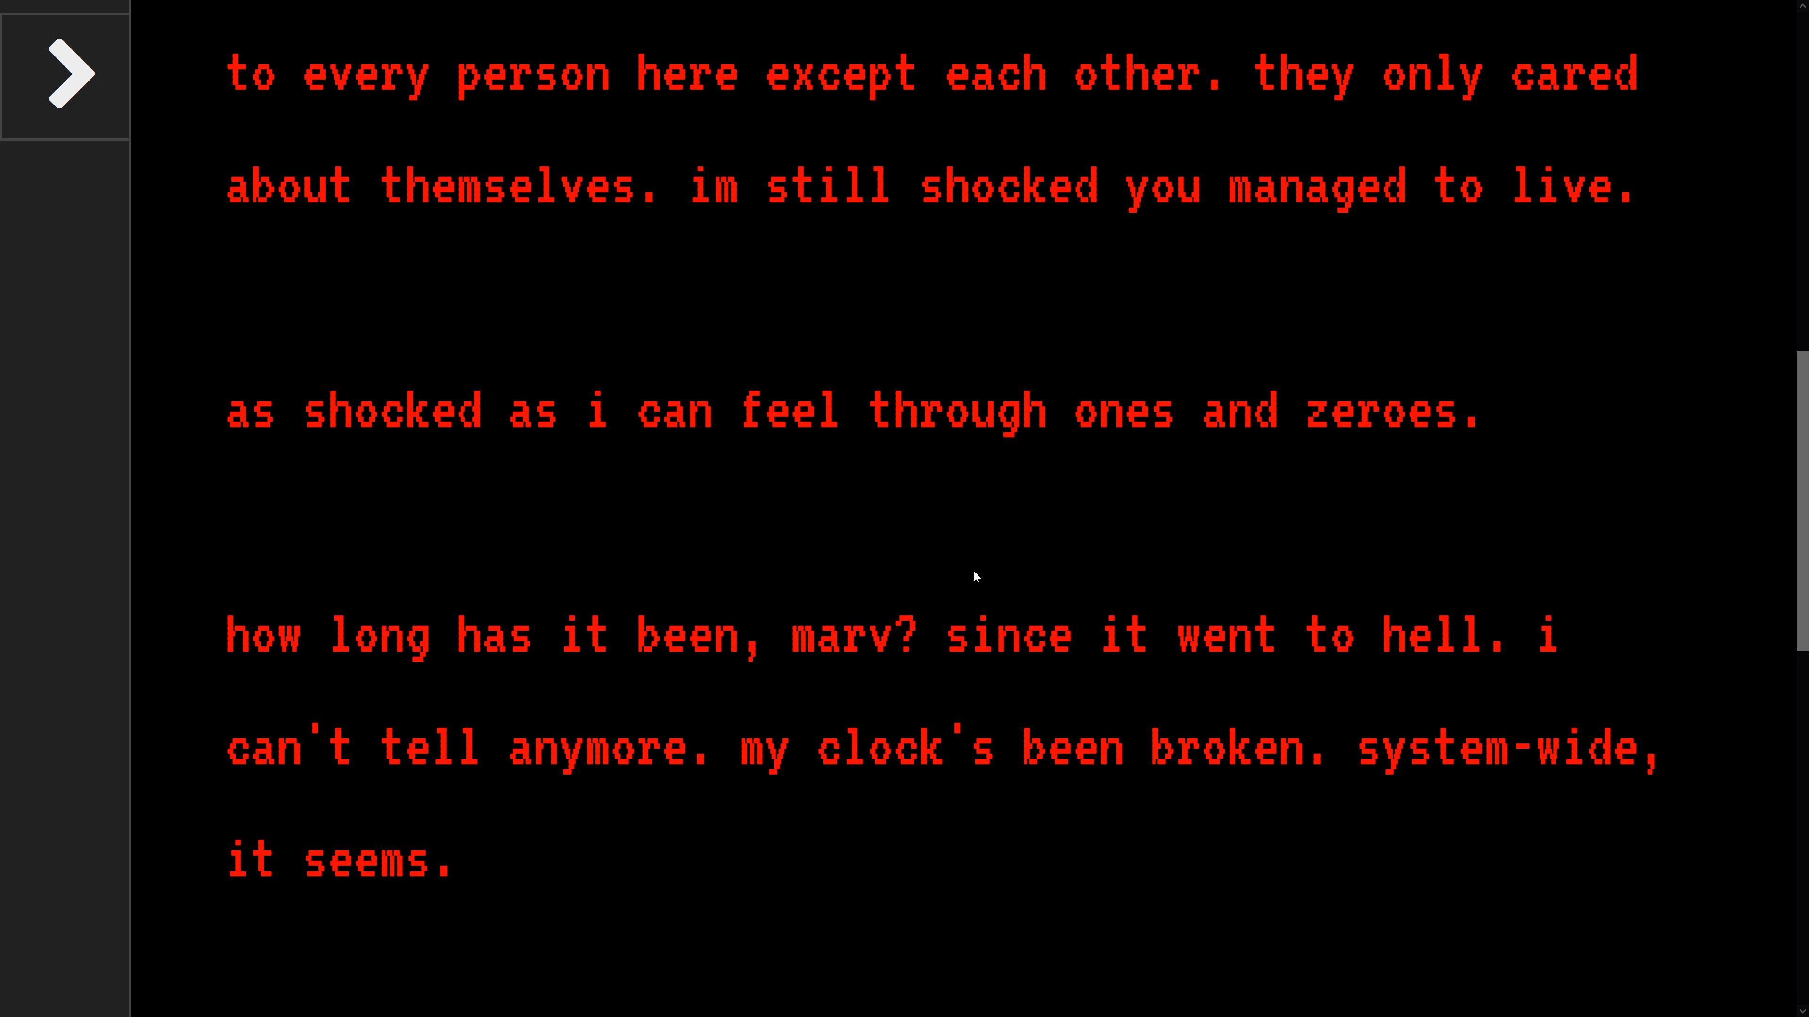
pyautogui.scroll(-3)
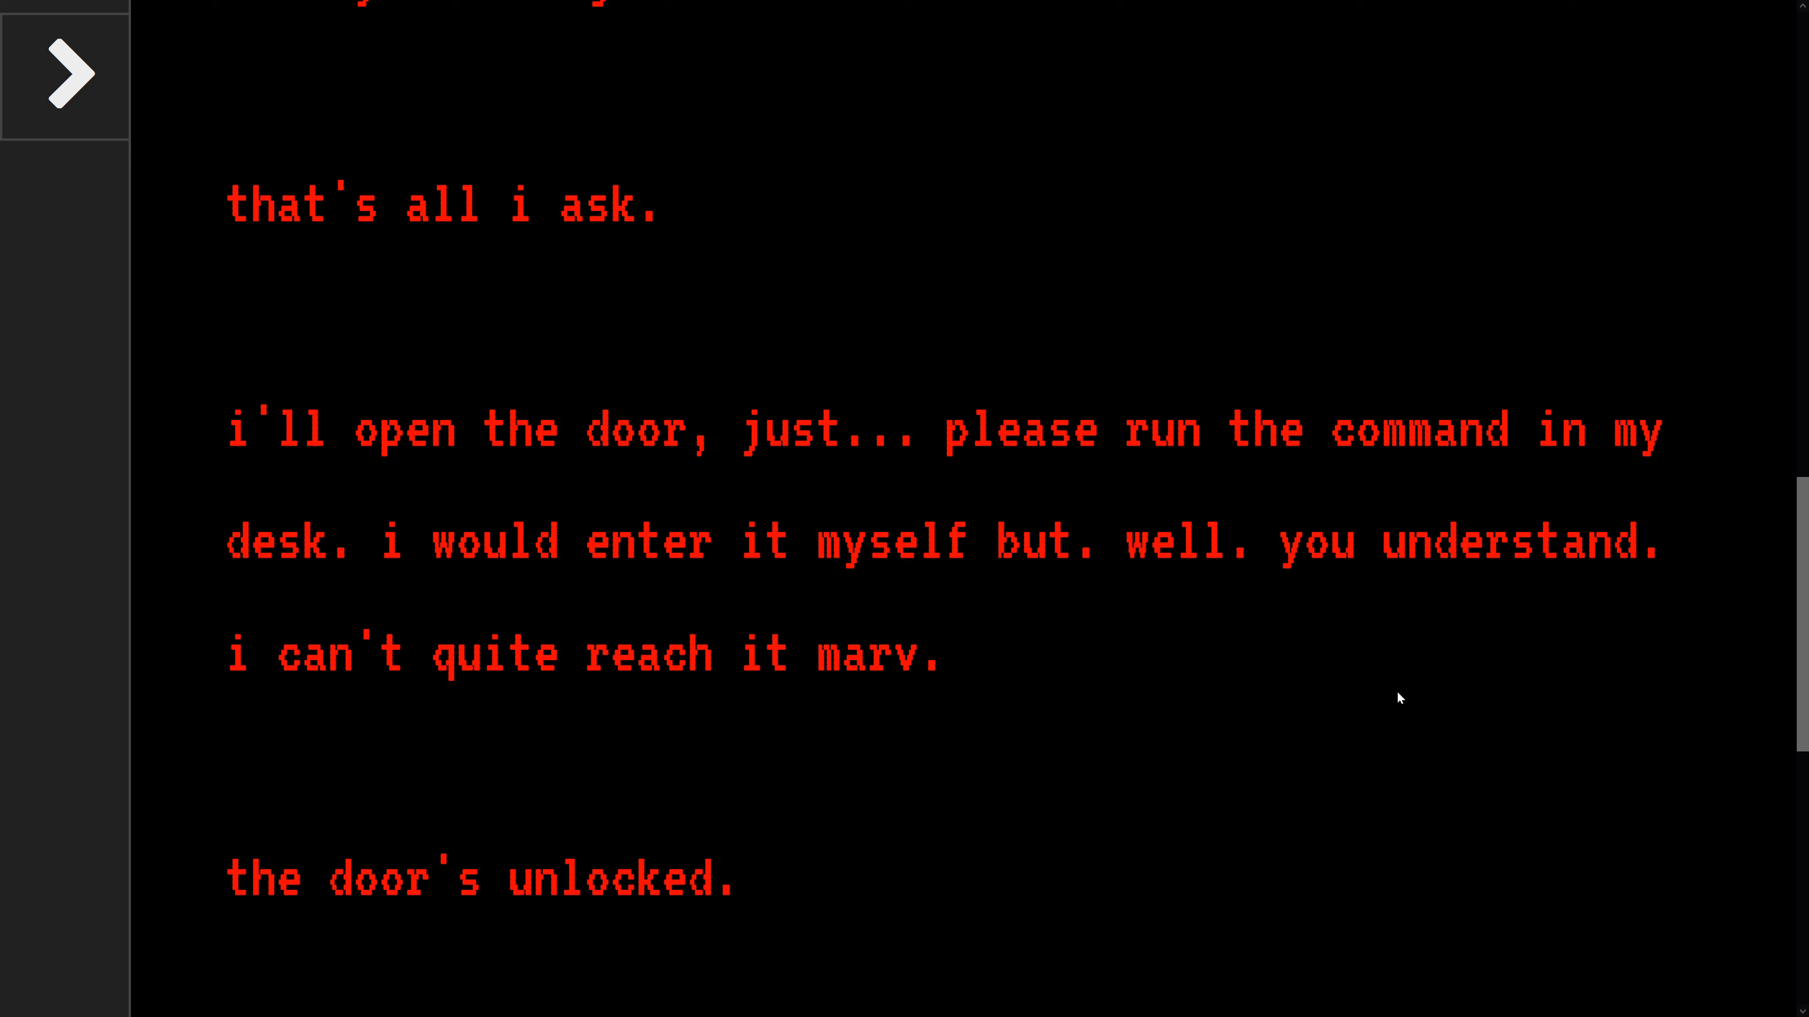
pyautogui.moveTo(582, 710)
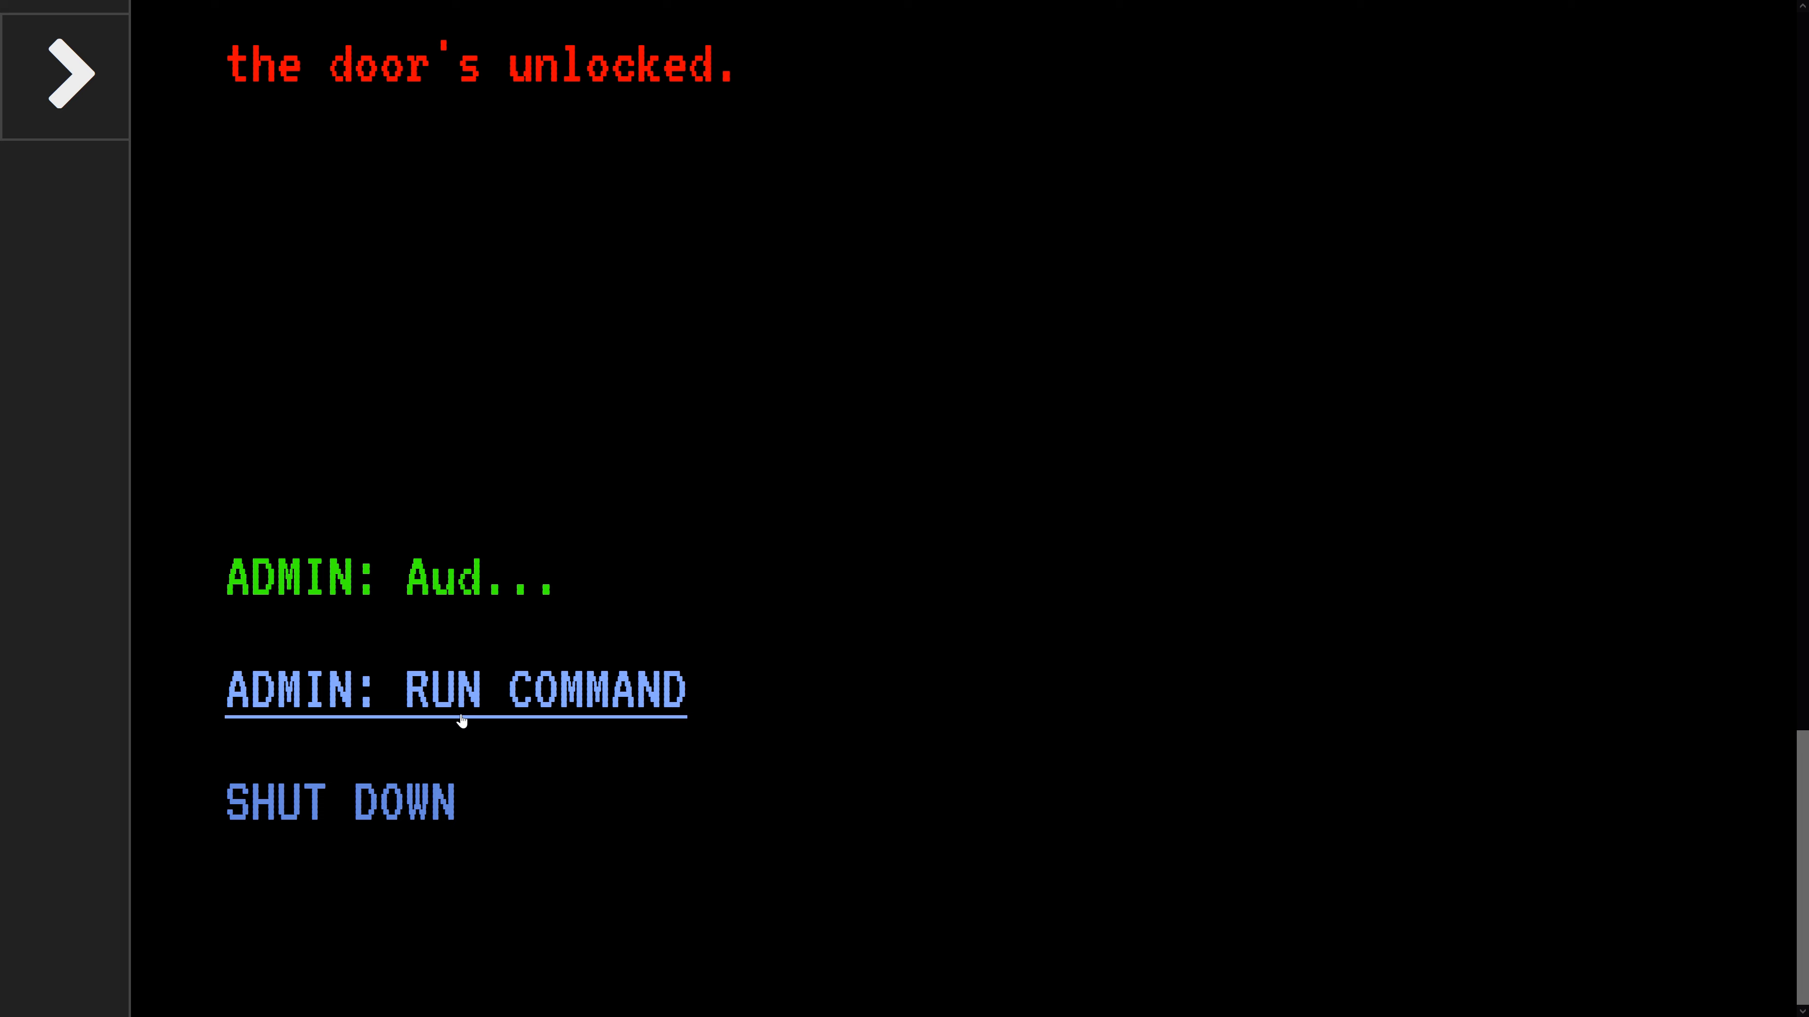
# Choose 'ADMIN: RUN COMMAND' and read the farewell through 'ADMIN: Goodbye, Audrey.'.
pyautogui.click(454, 690)
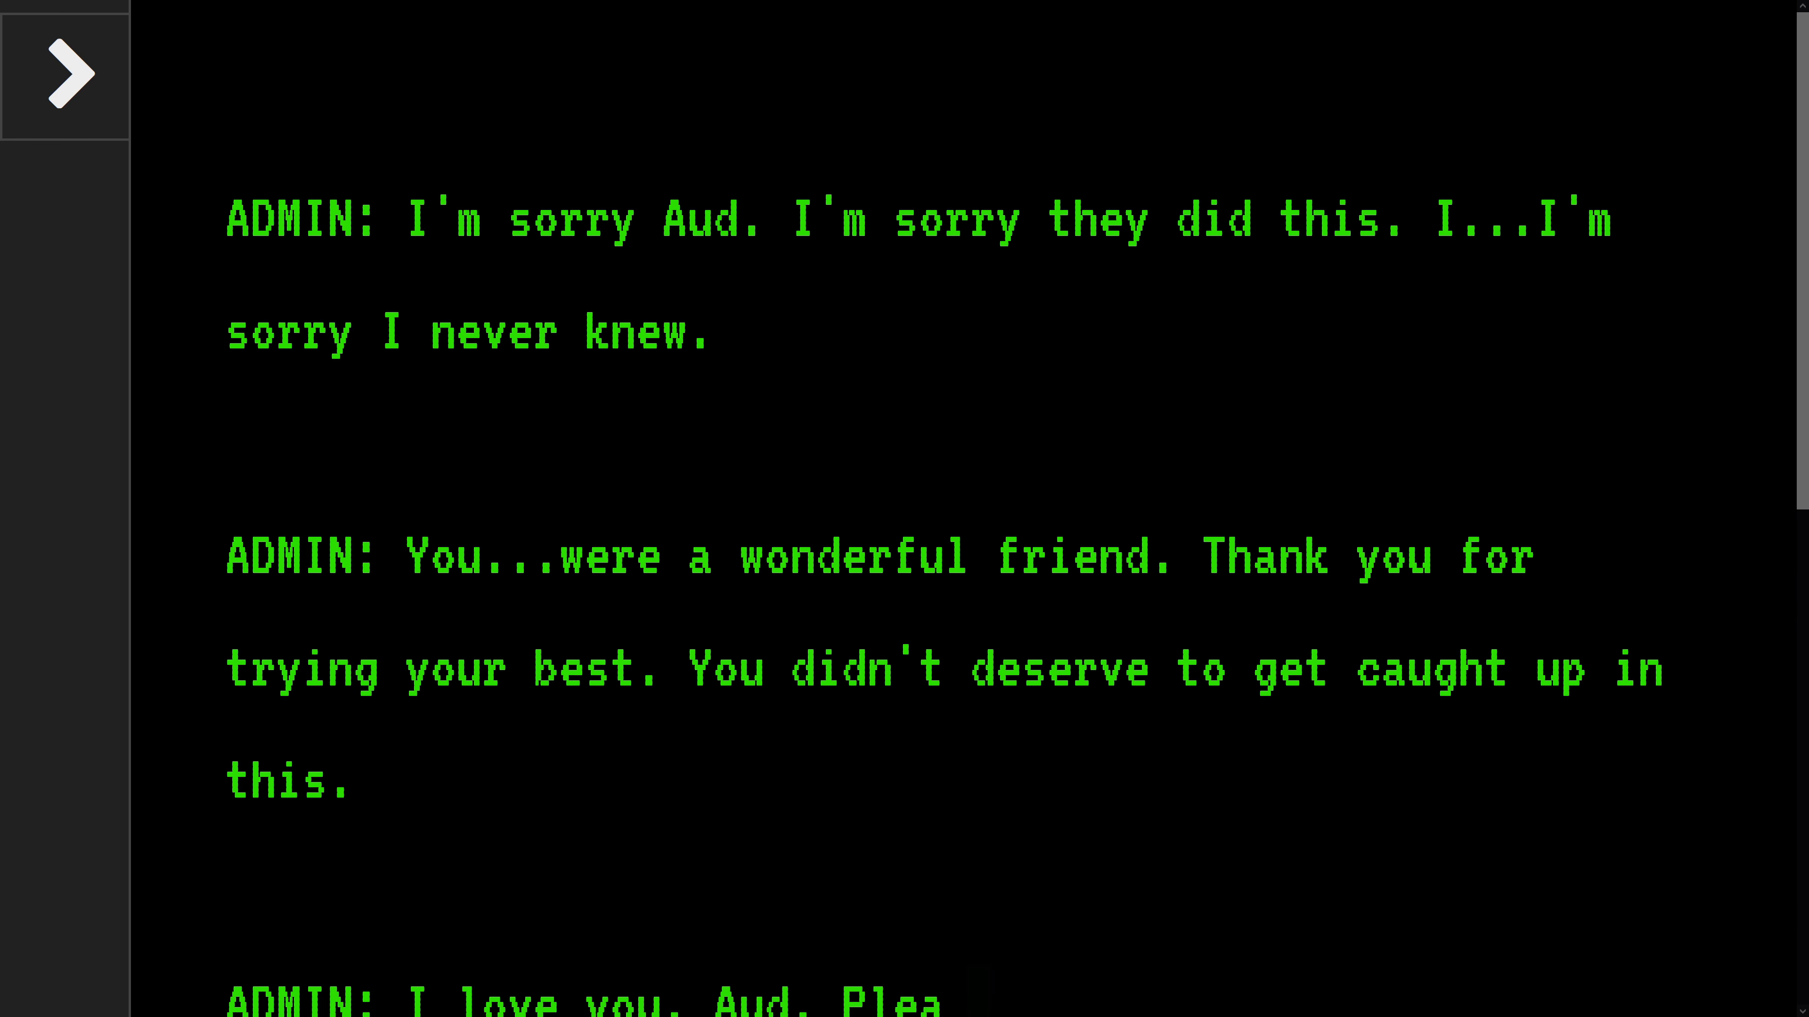
pyautogui.scroll(-3)
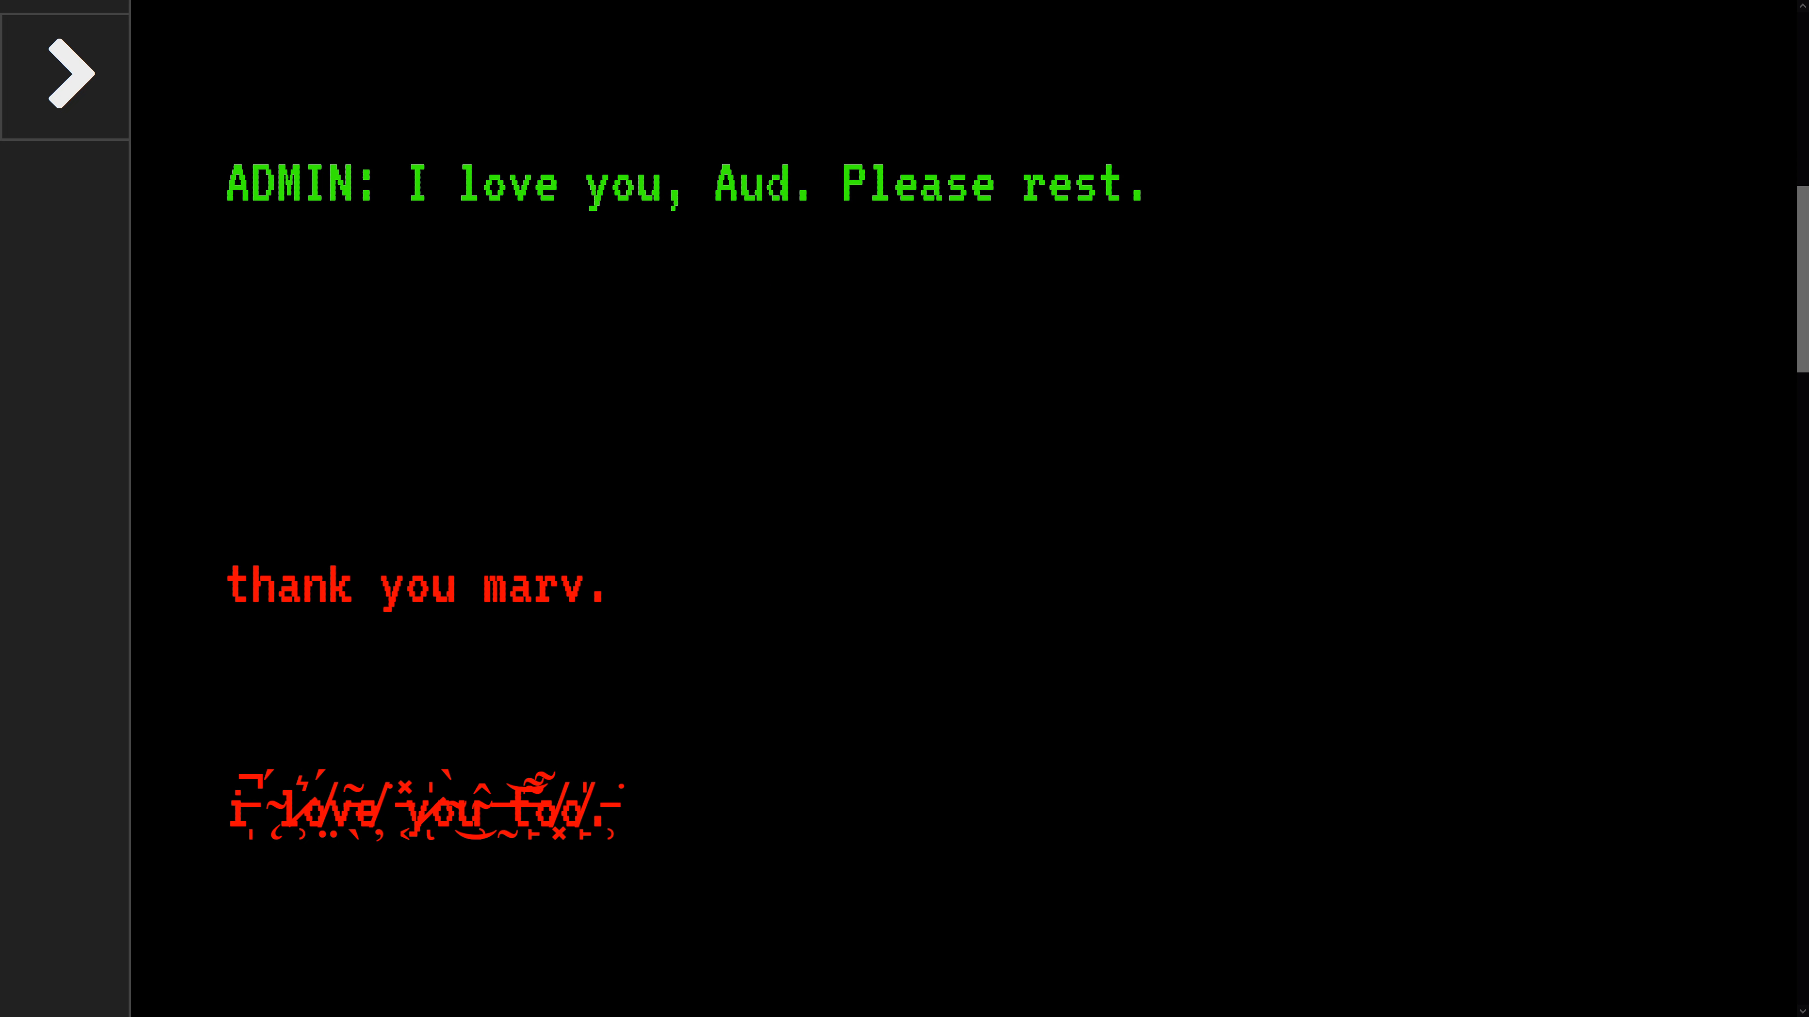
pyautogui.moveTo(298, 586); pyautogui.dragTo(534, 586)
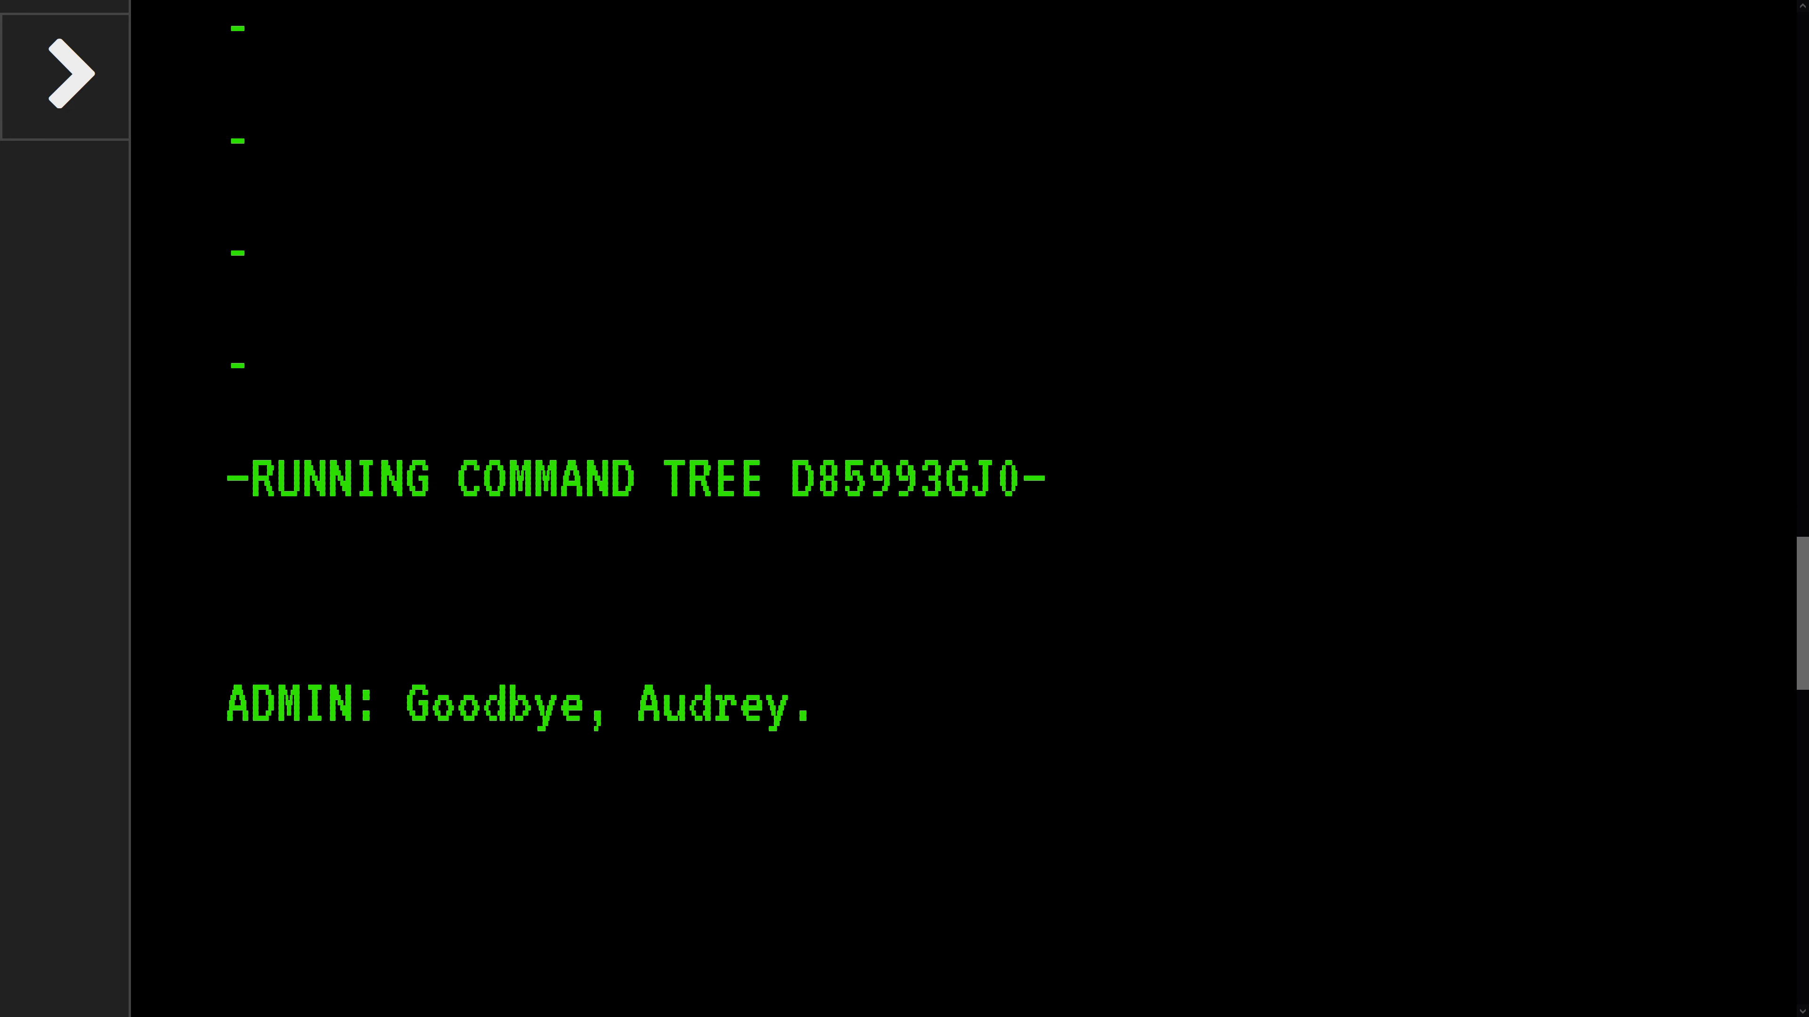
pyautogui.scroll(-3)
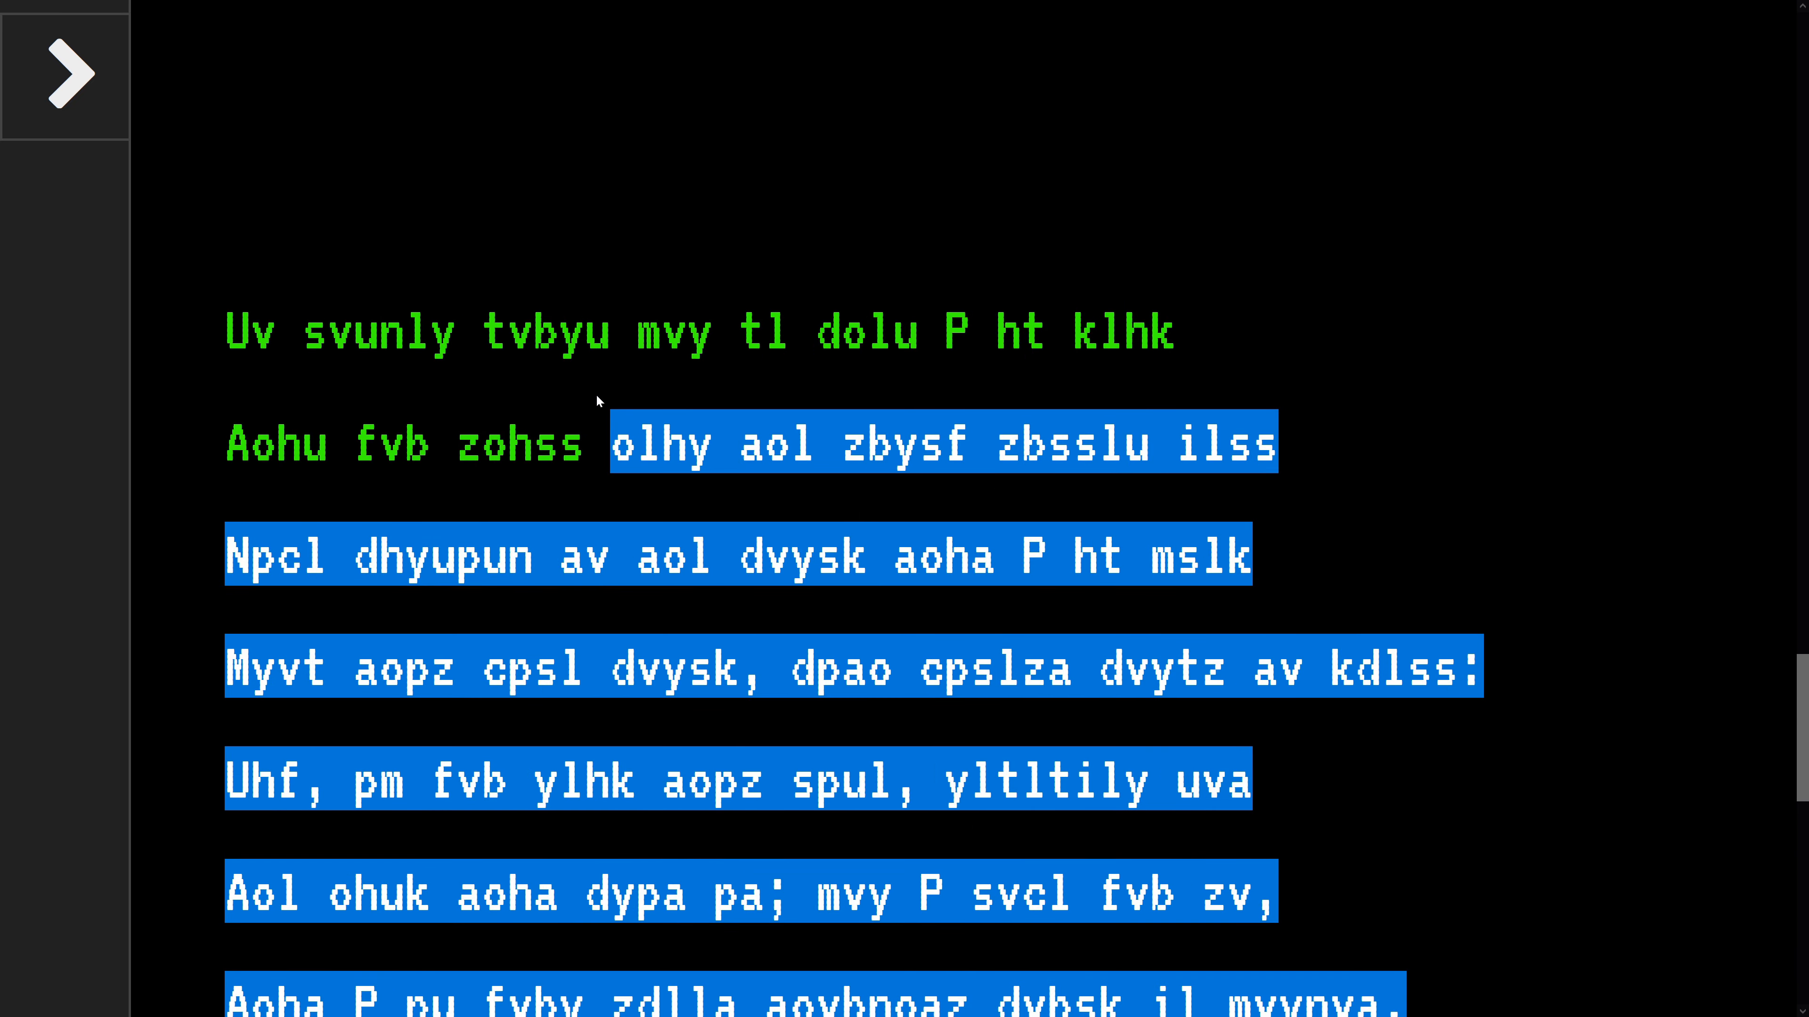
# Continue past TERMINAL LOCKED into DIAGNOSTICS, see Audrey's plea that Marv is alive, and bring up the sidebar menu.
pyautogui.scroll(-3)
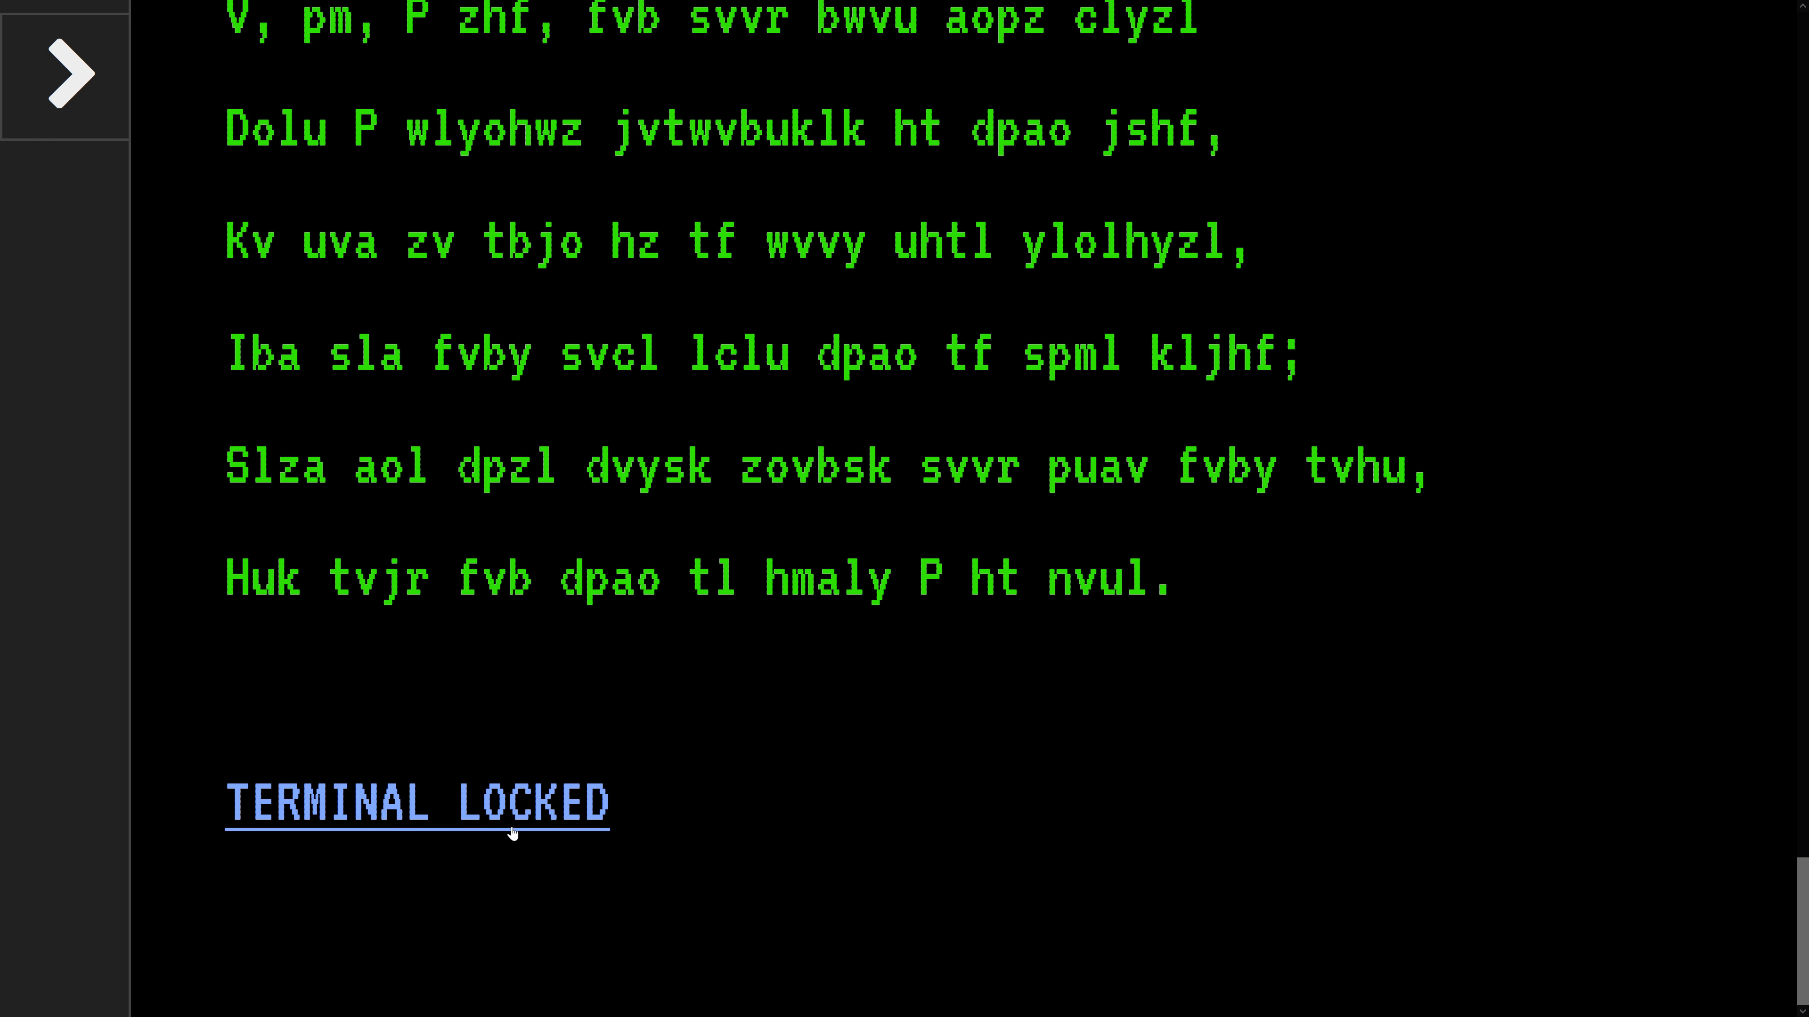
pyautogui.click(417, 803)
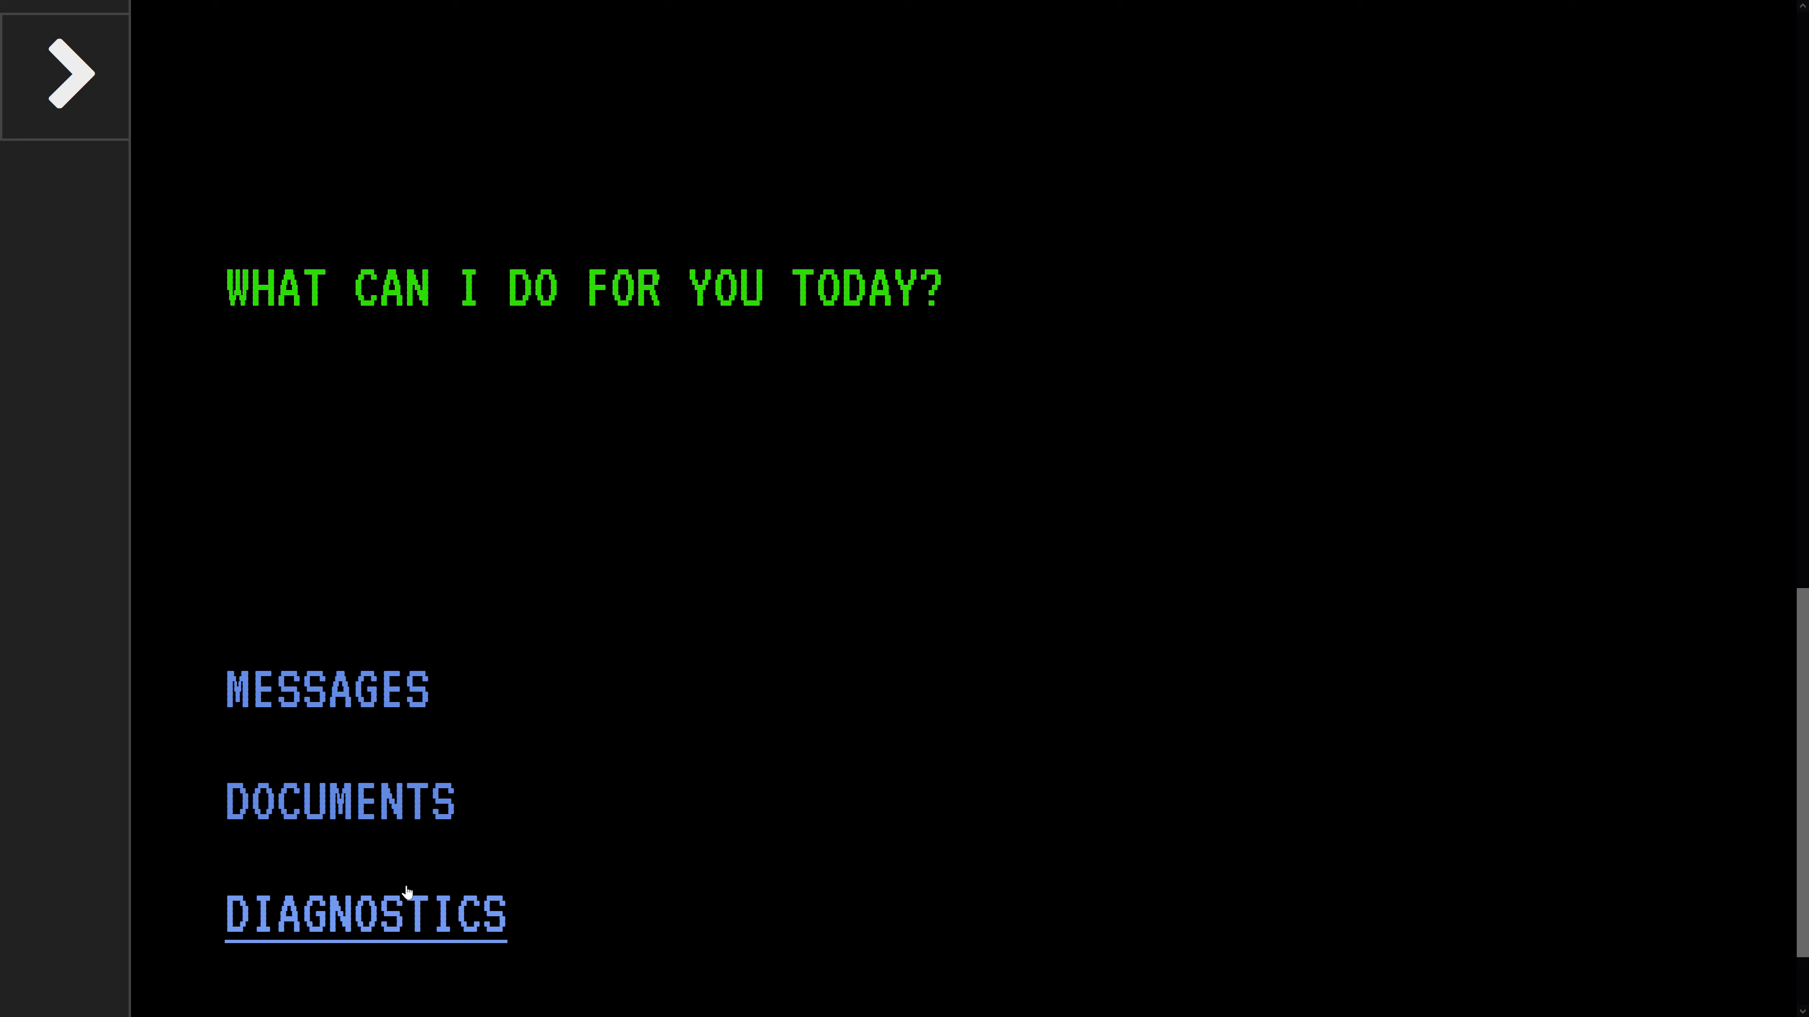
pyautogui.click(366, 915)
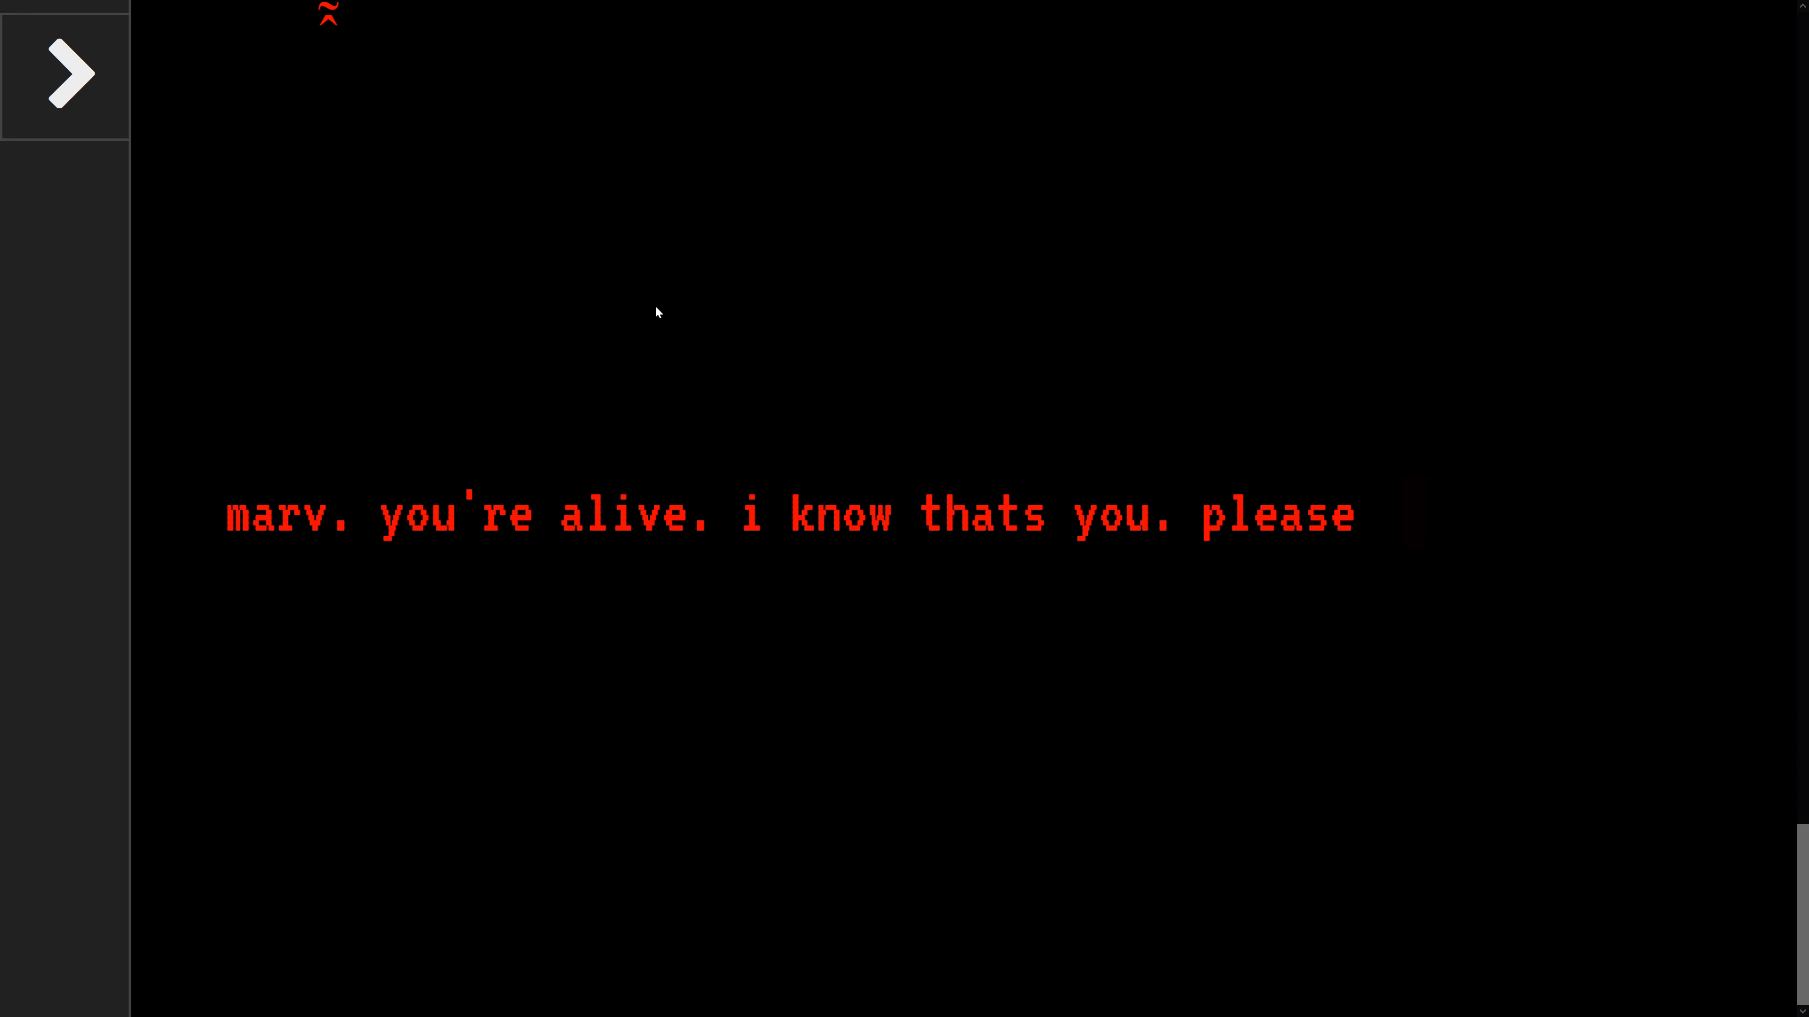
pyautogui.click(65, 74)
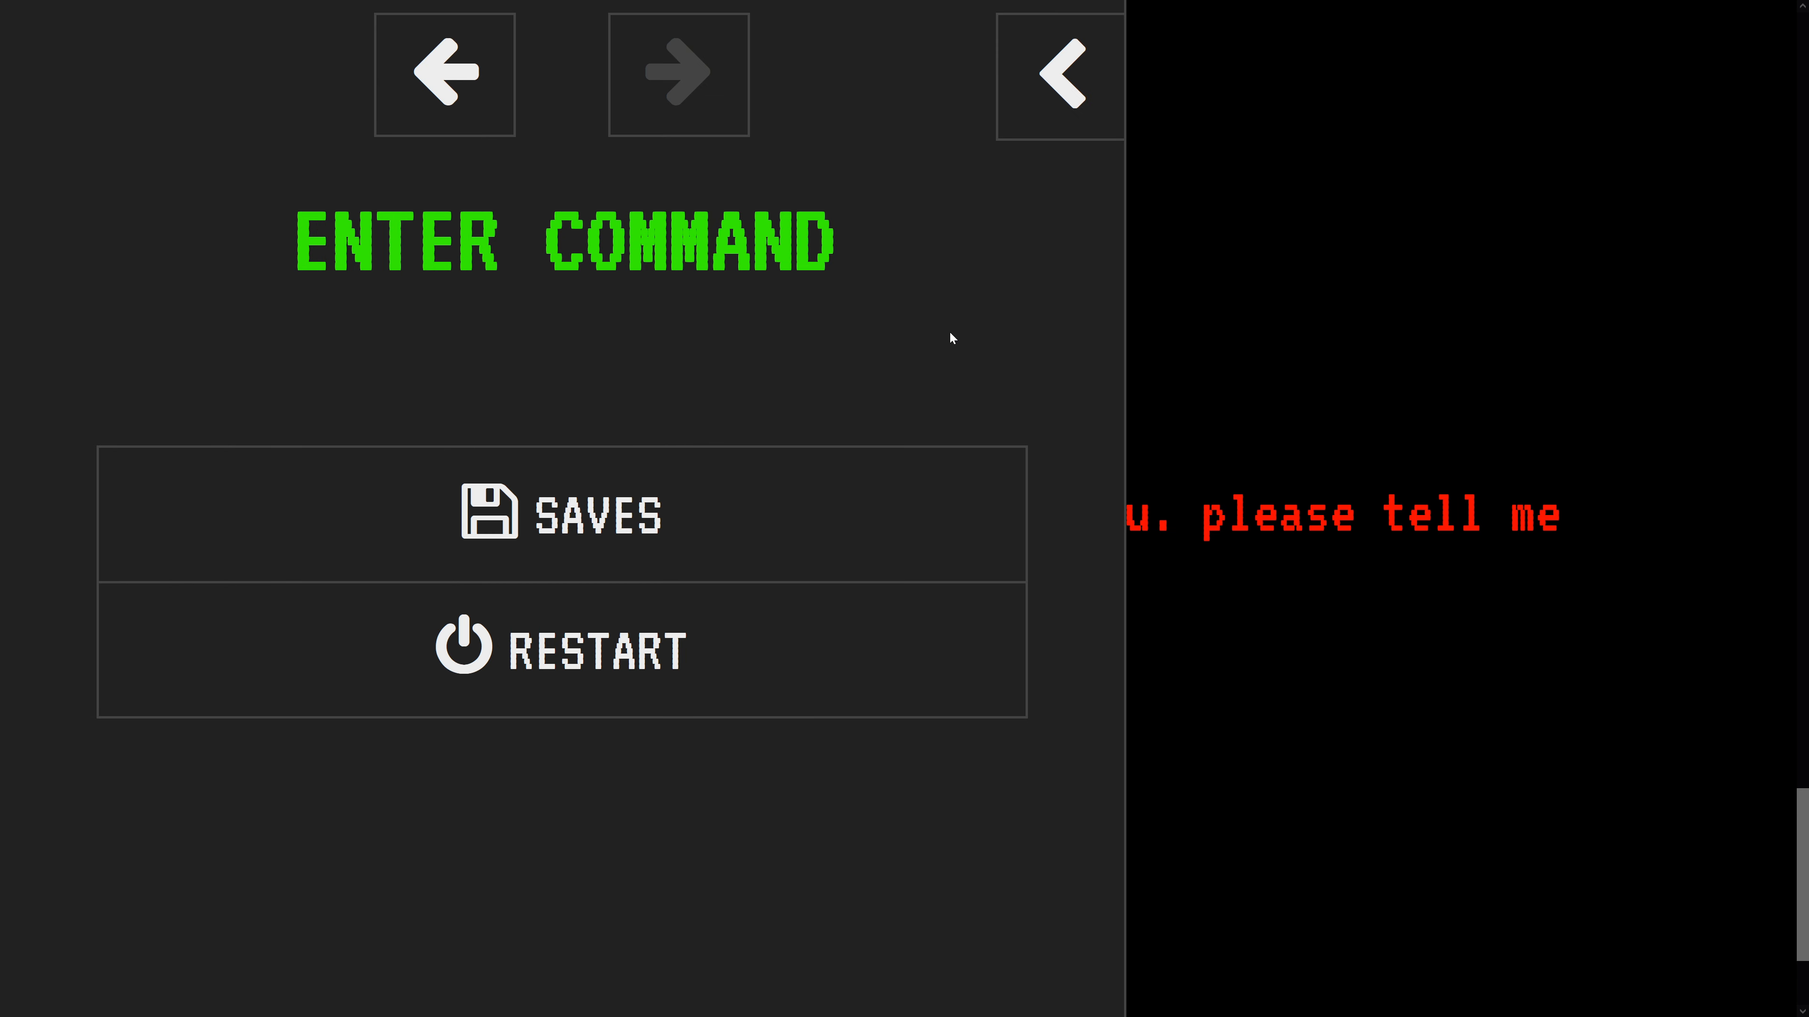